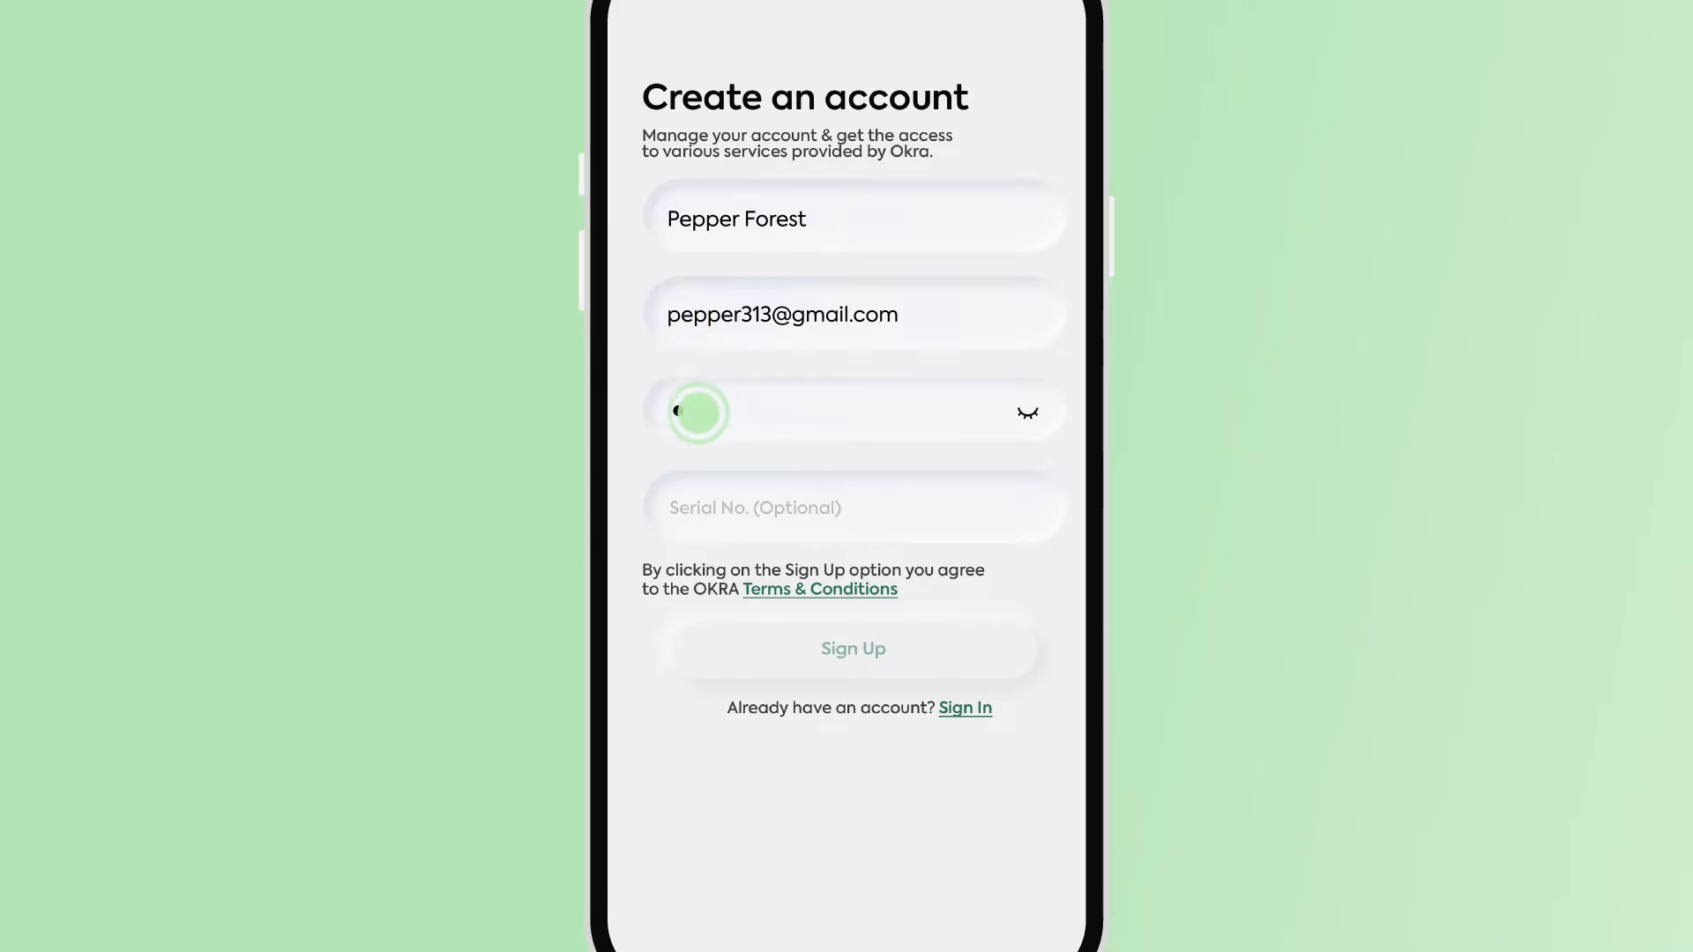
Create Pepper's OKRA Pro account and scroll the empty home dashboard
{"action": "left_click", "coordinate": [852, 649]}
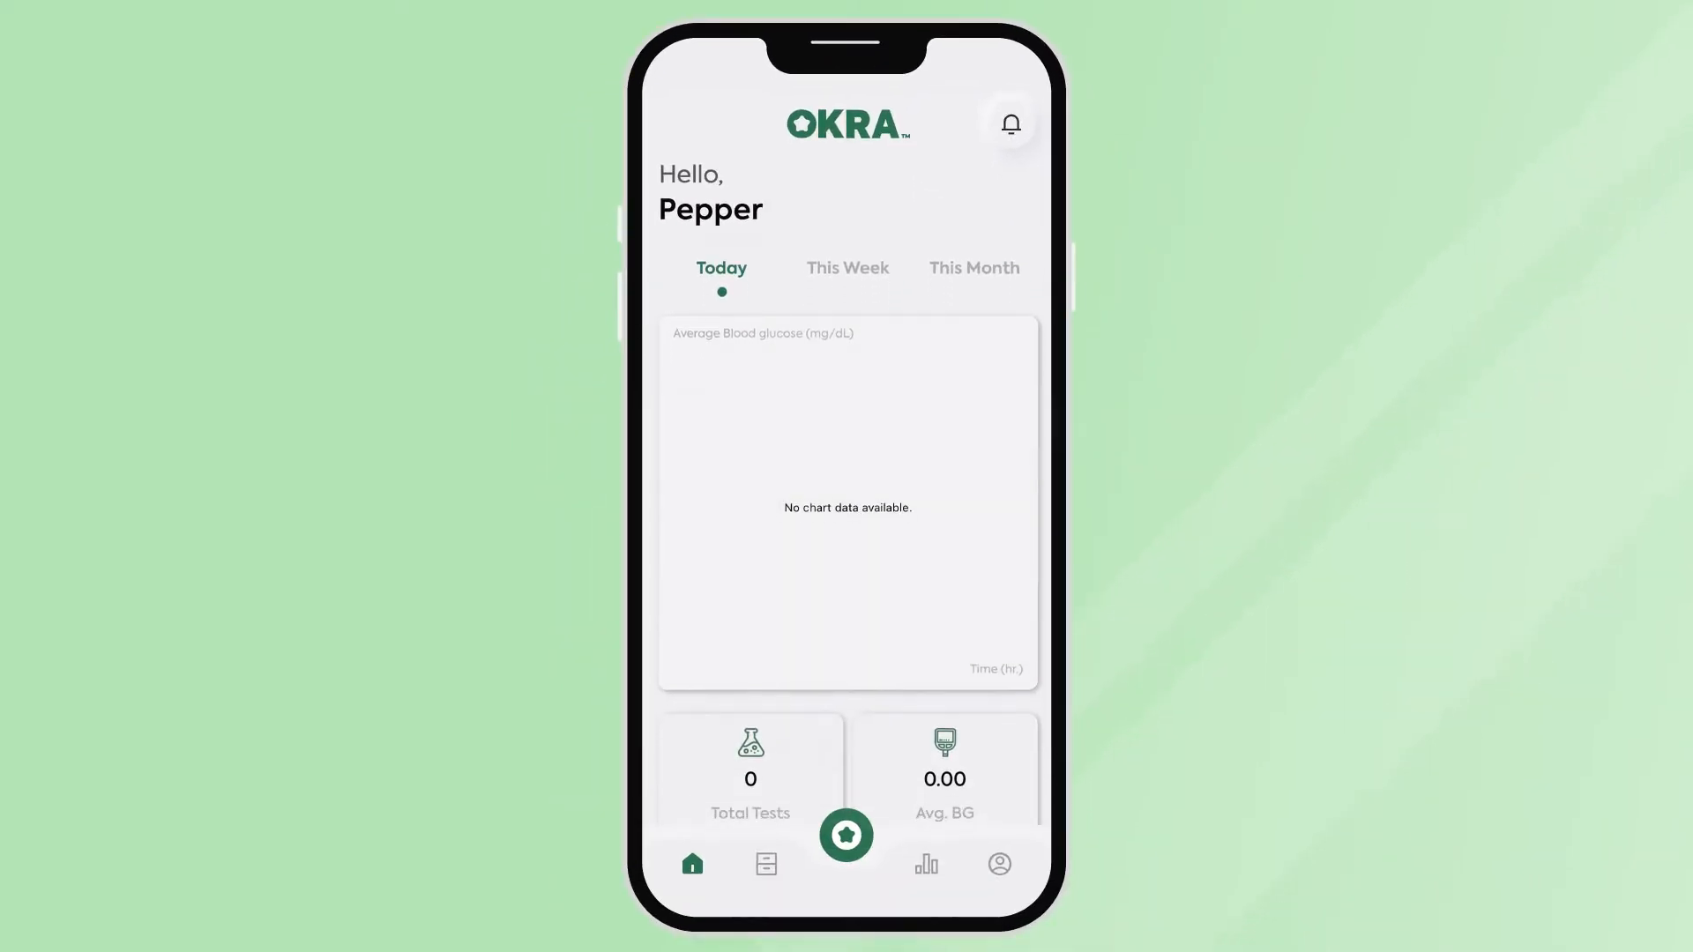
{"action": "scroll", "scroll_direction": "down", "scroll_amount": 3}
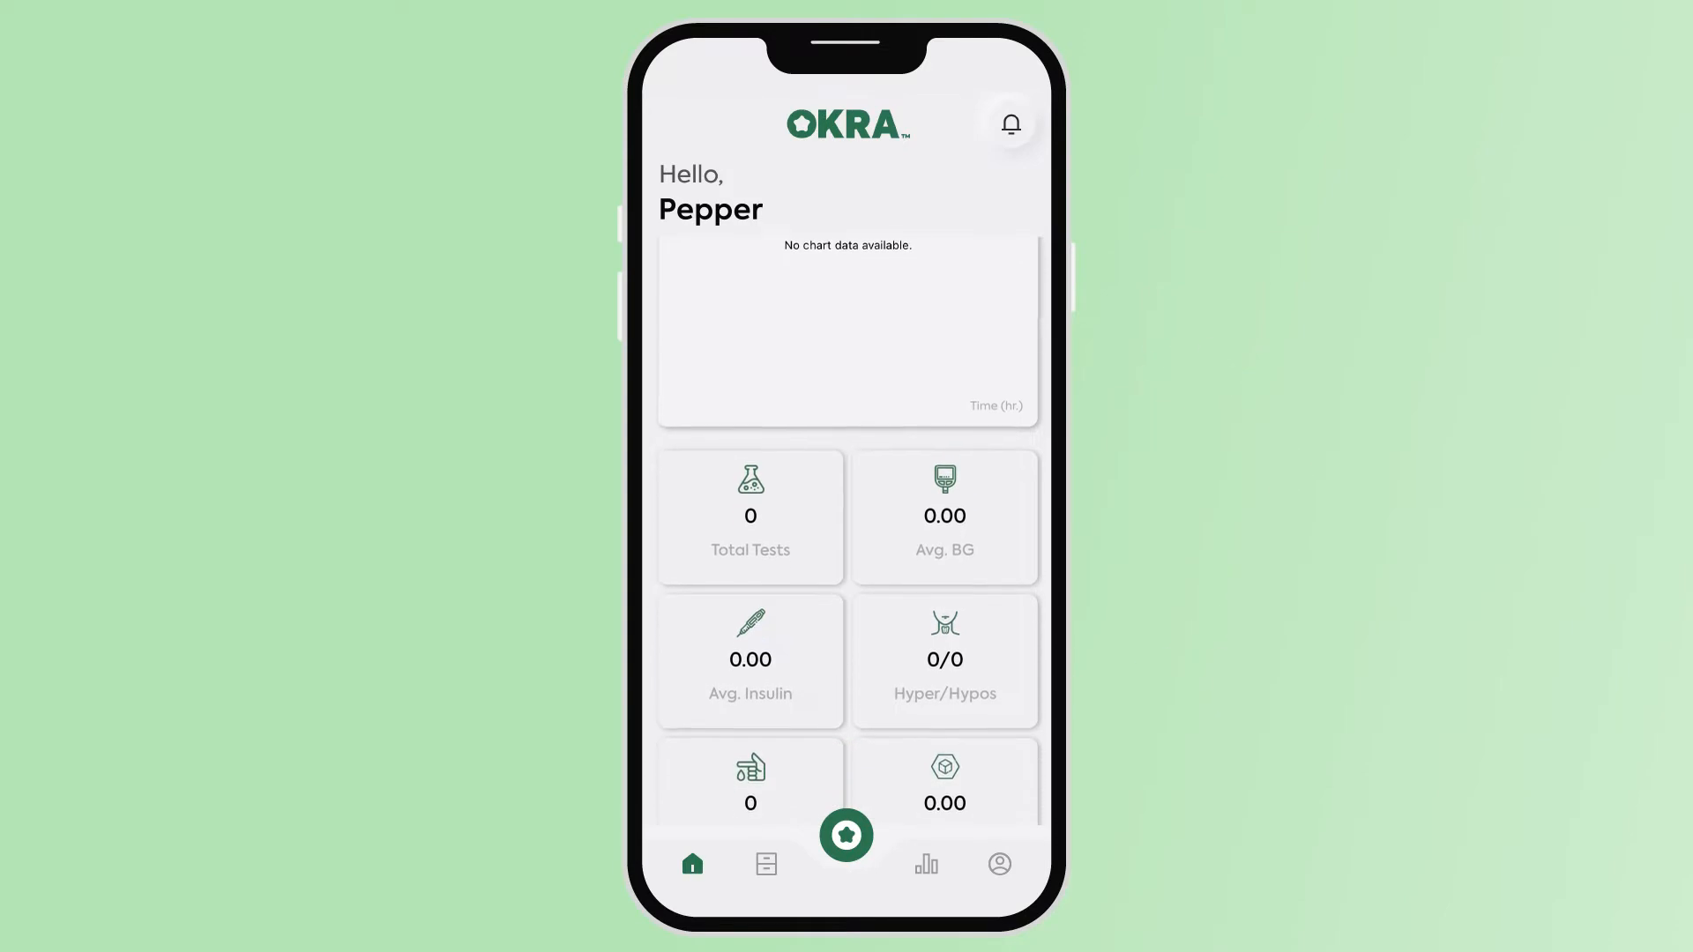
Browse the logbook's Tests, Meals and Medications lists, then go to Insights
{"action": "left_click", "coordinate": [764, 864]}
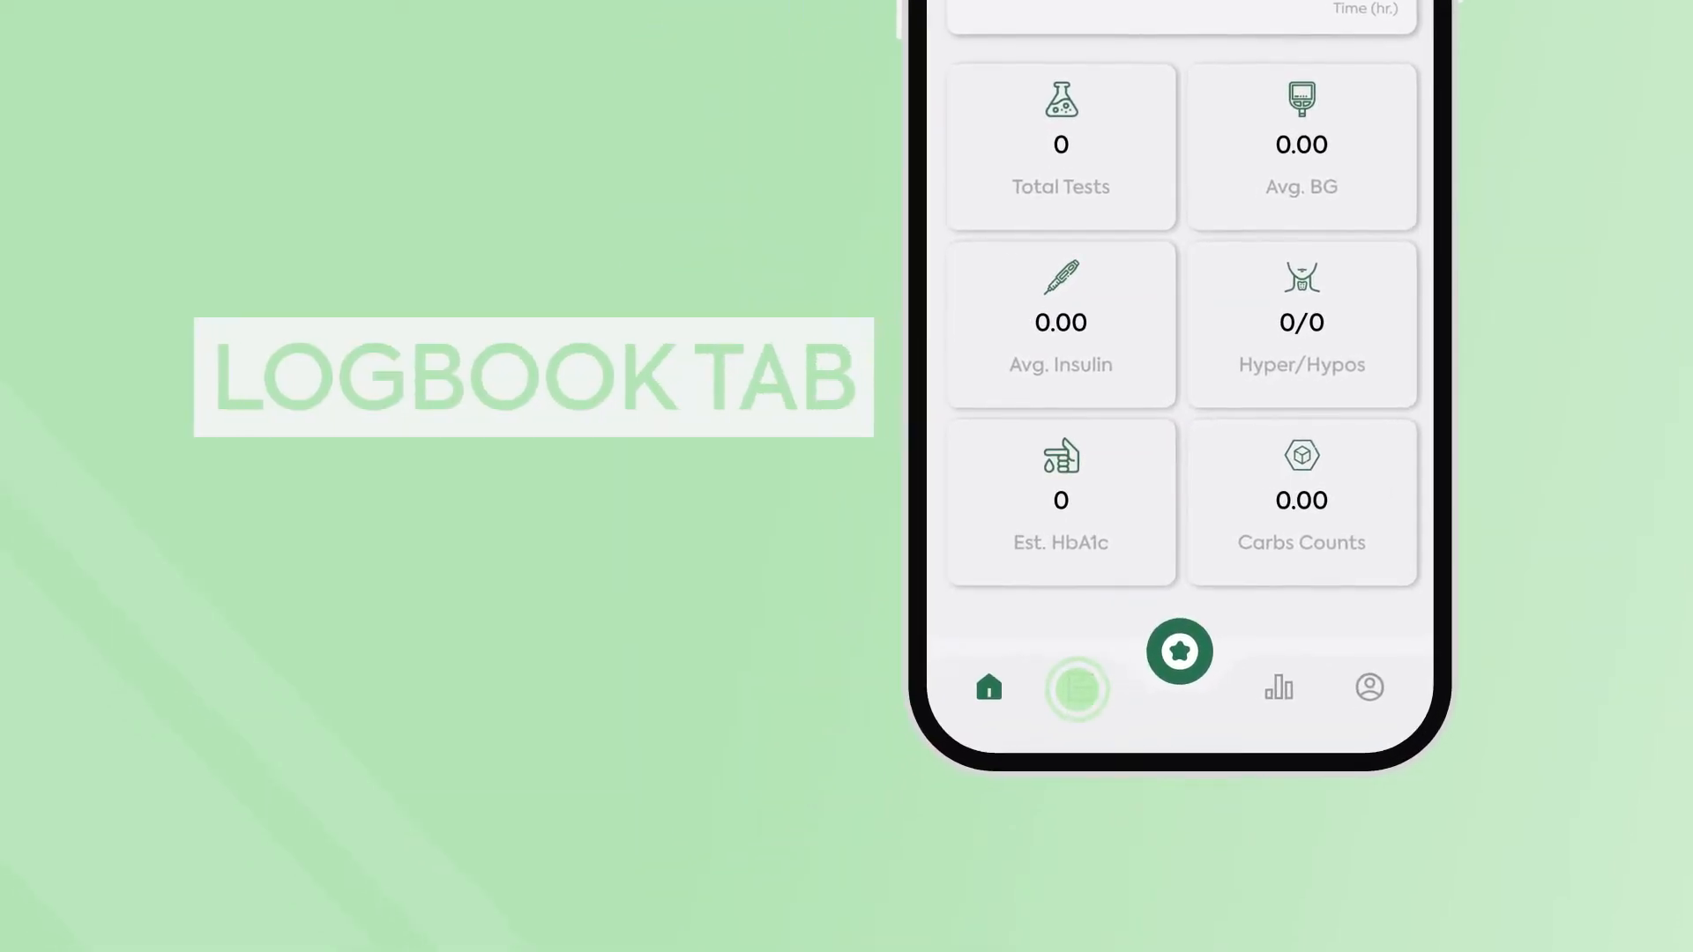
{"action": "left_click", "coordinate": [1076, 688]}
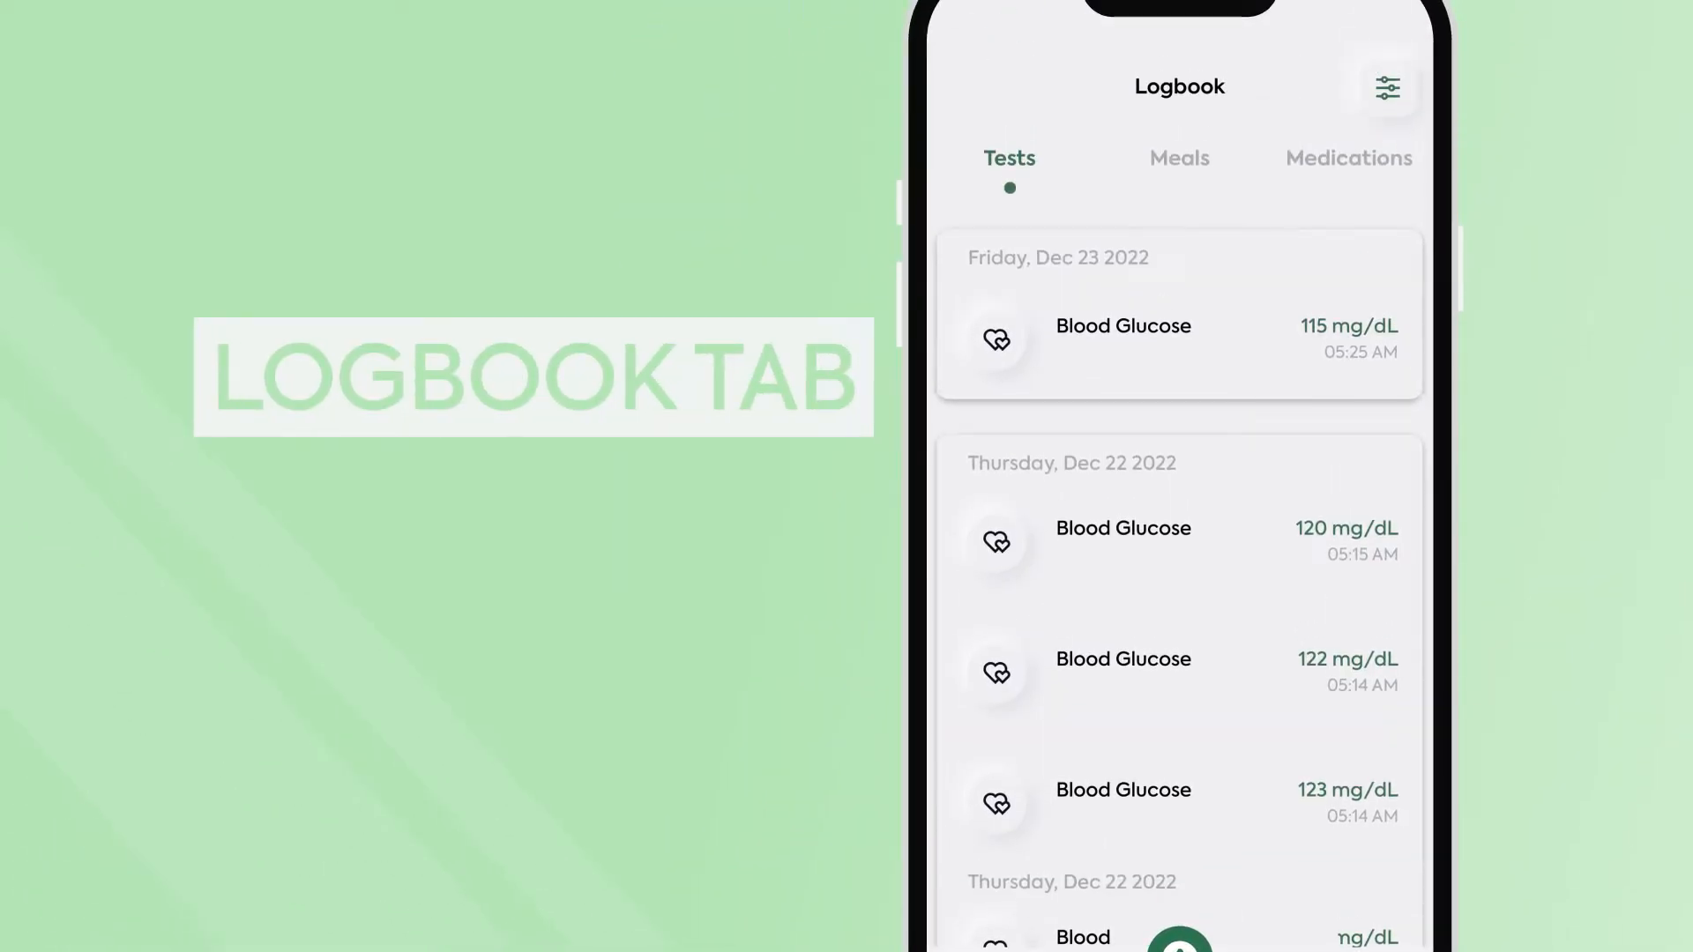
{"action": "left_click", "coordinate": [1179, 158]}
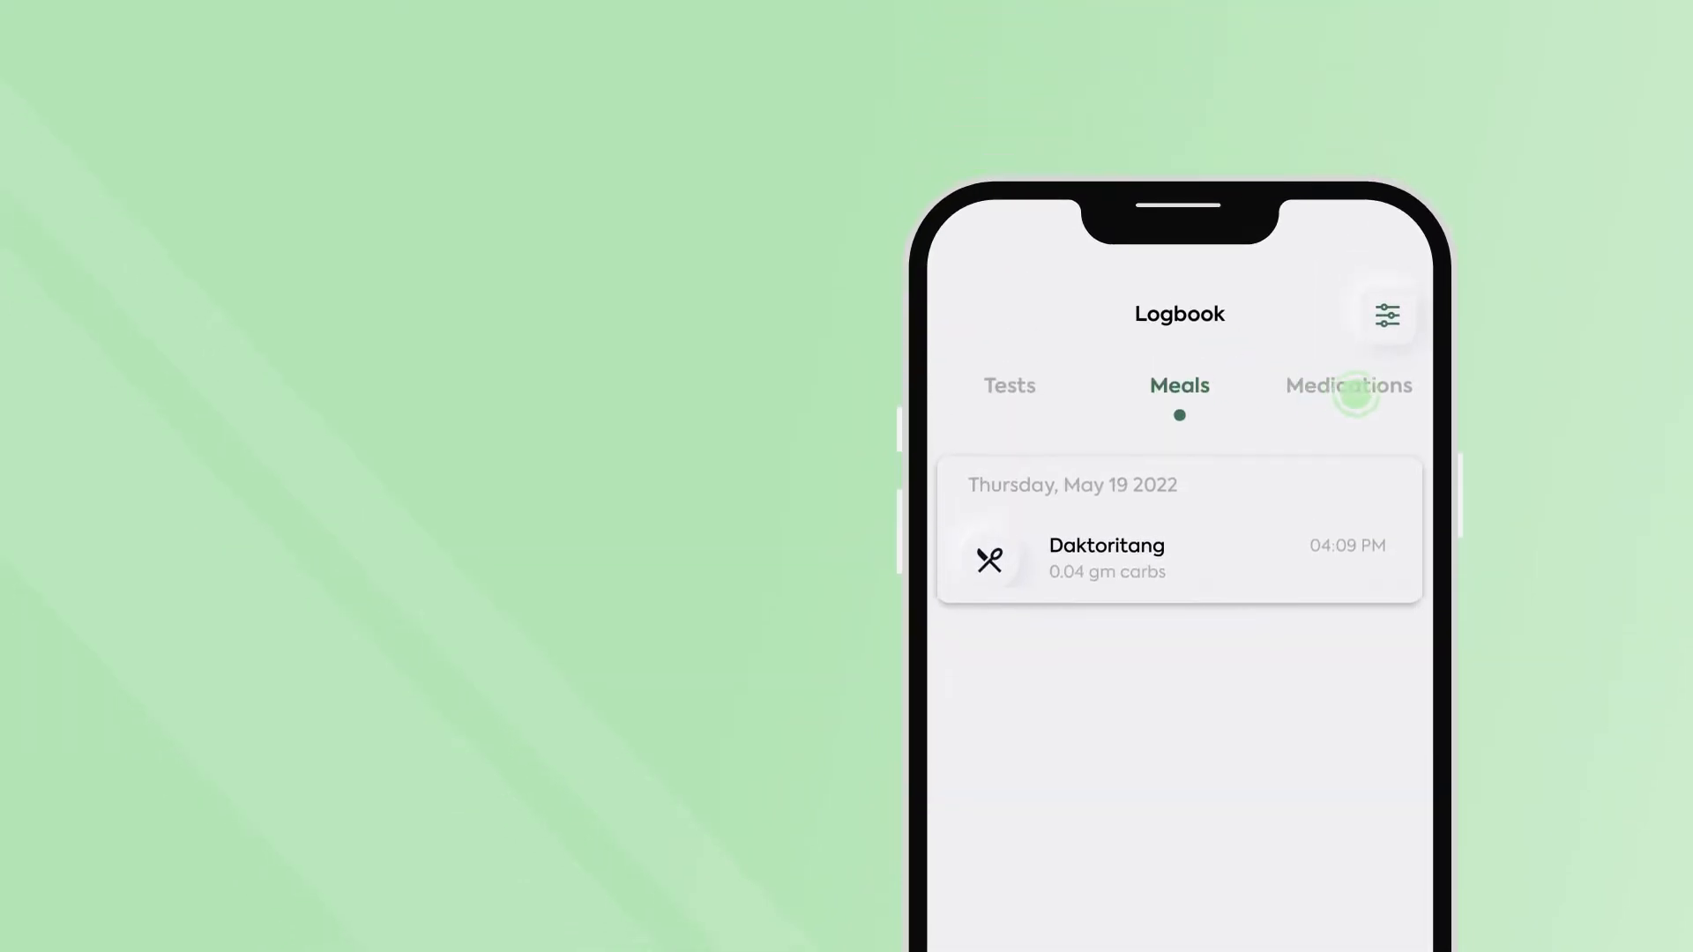
{"action": "left_click", "coordinate": [1347, 386]}
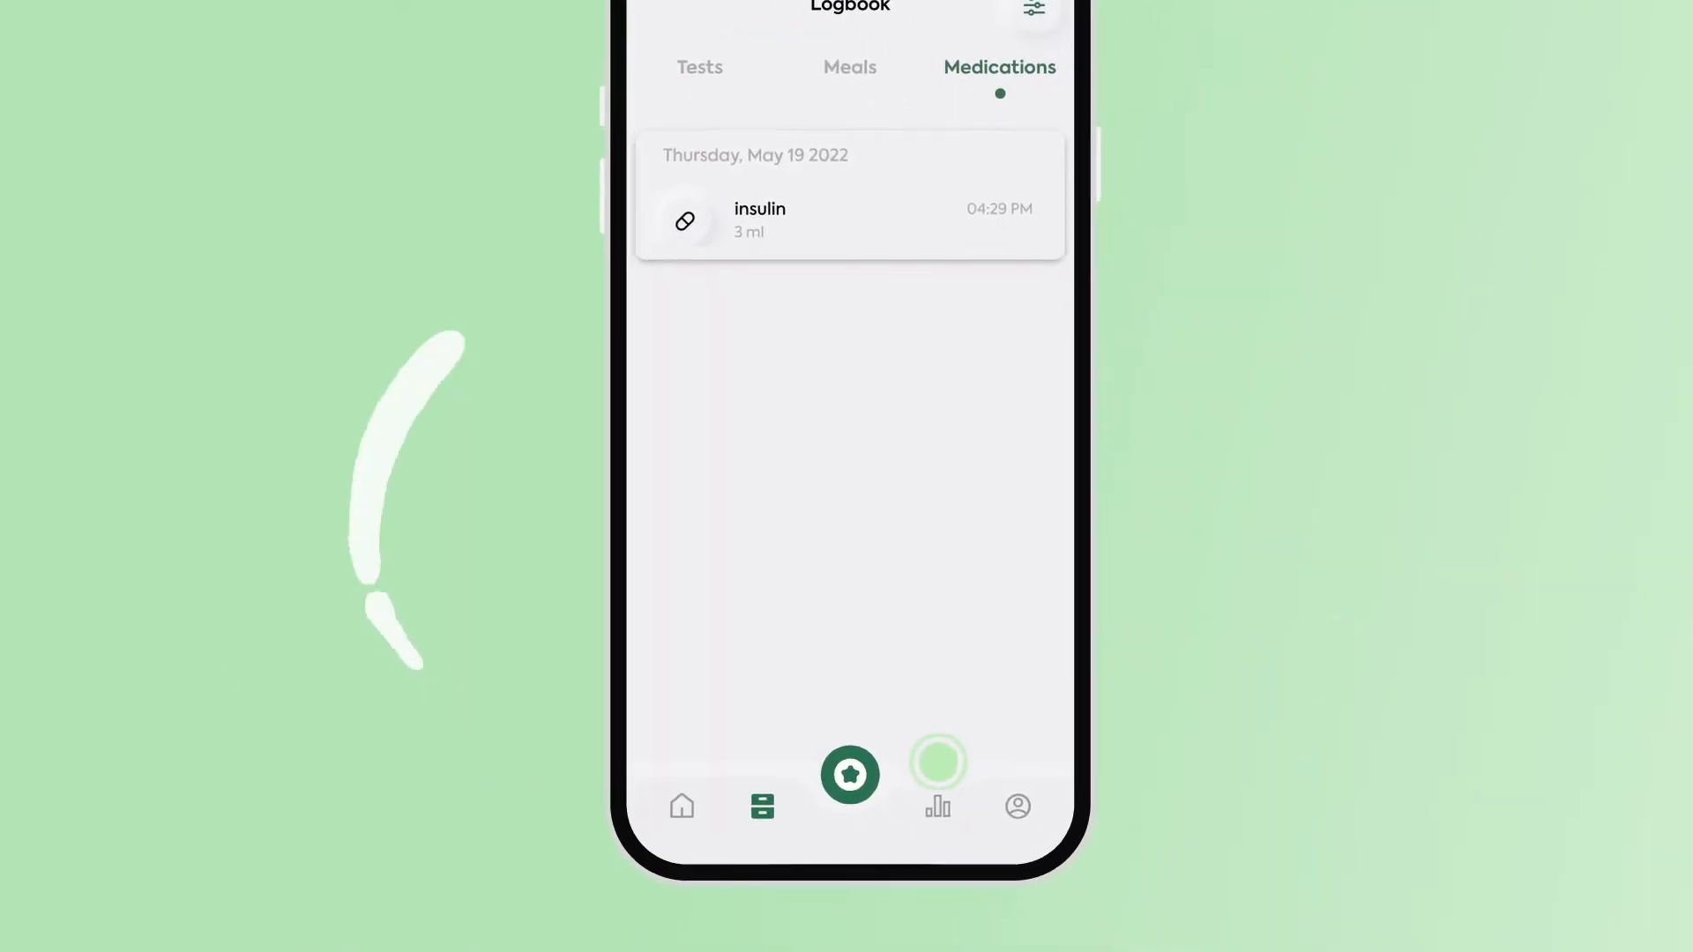
{"action": "left_click", "coordinate": [934, 805]}
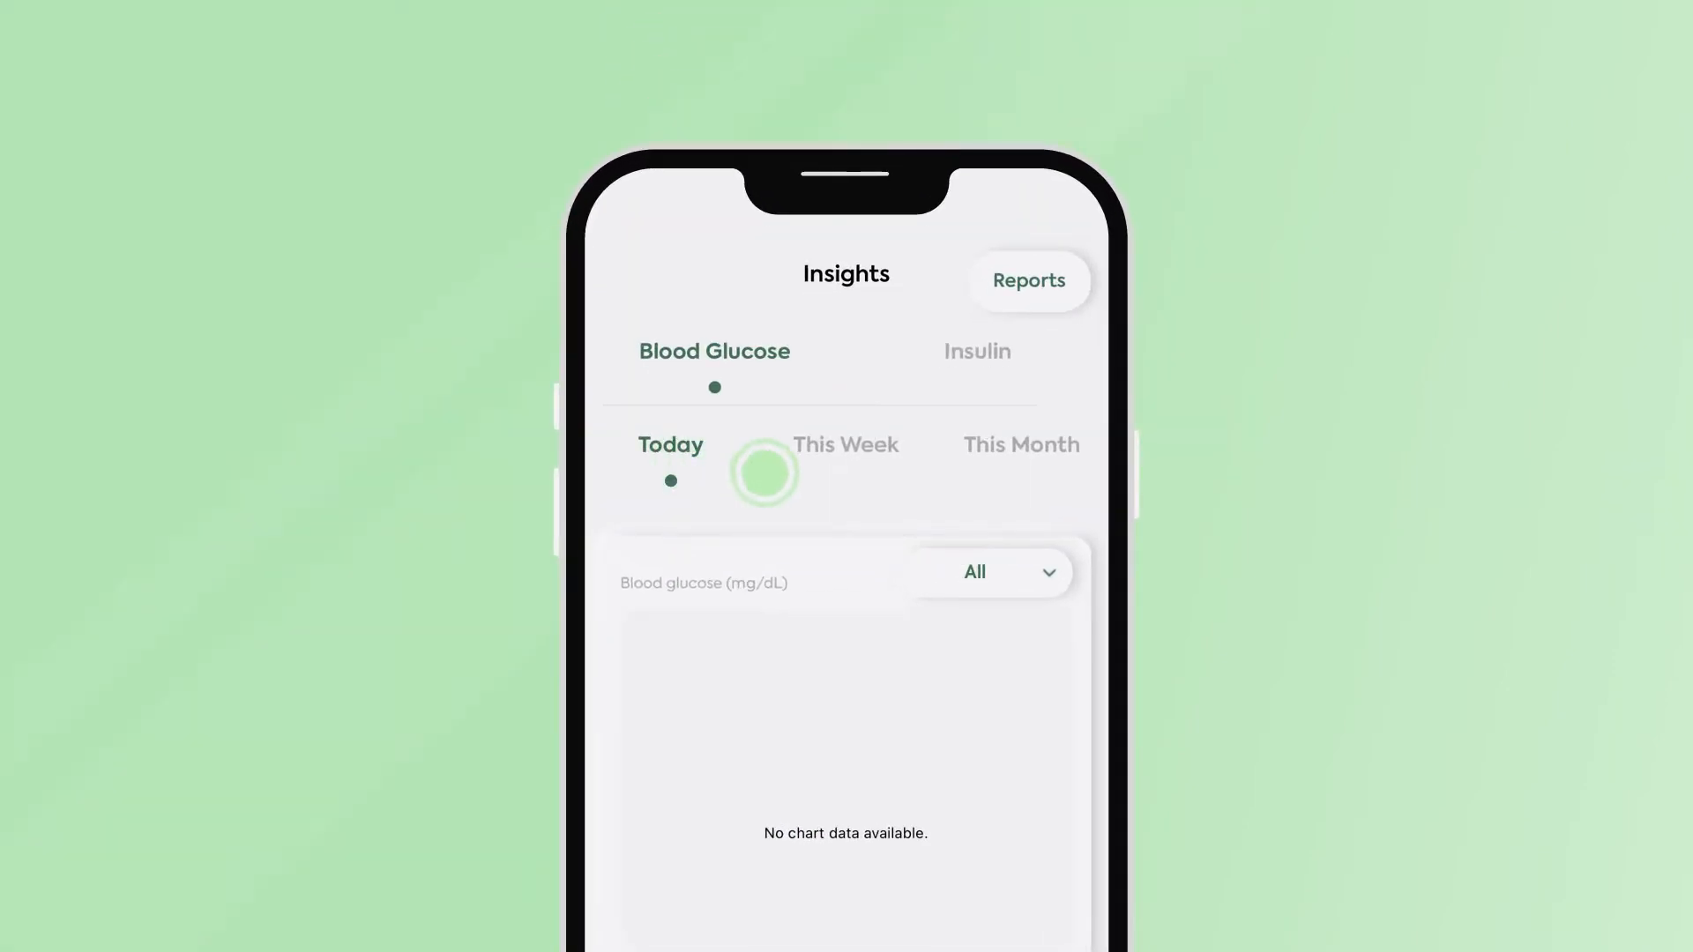
View This Month's blood glucose and insulin insights, then open My Account
{"action": "left_click", "coordinate": [1020, 443]}
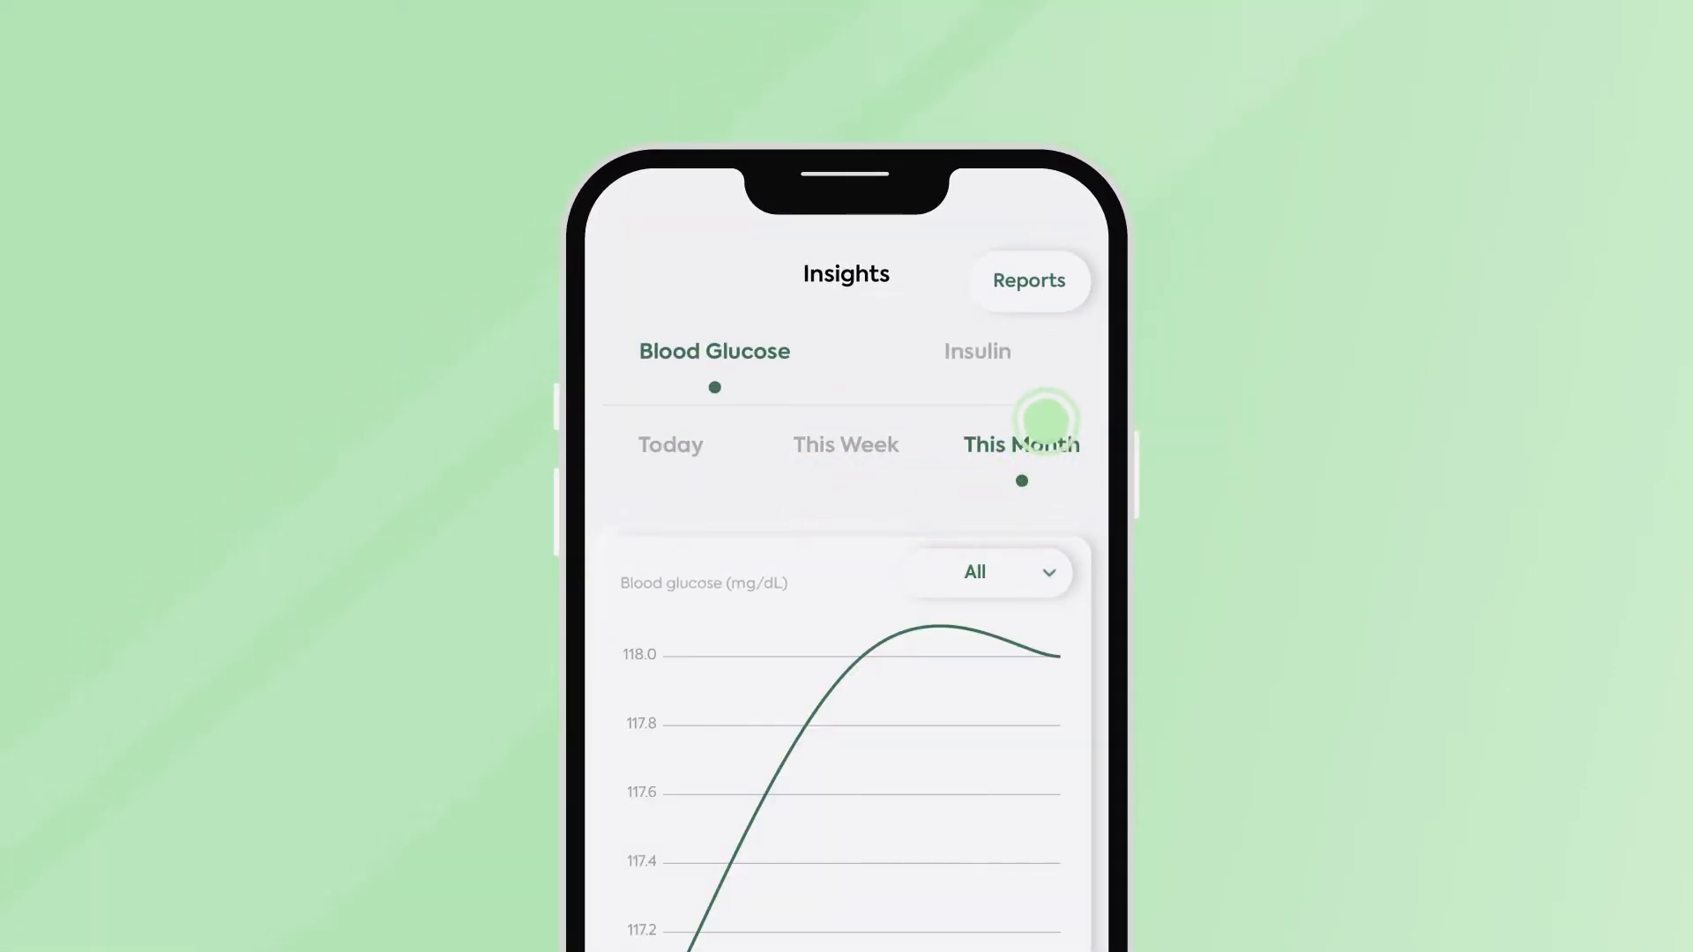
{"action": "left_click", "coordinate": [975, 351]}
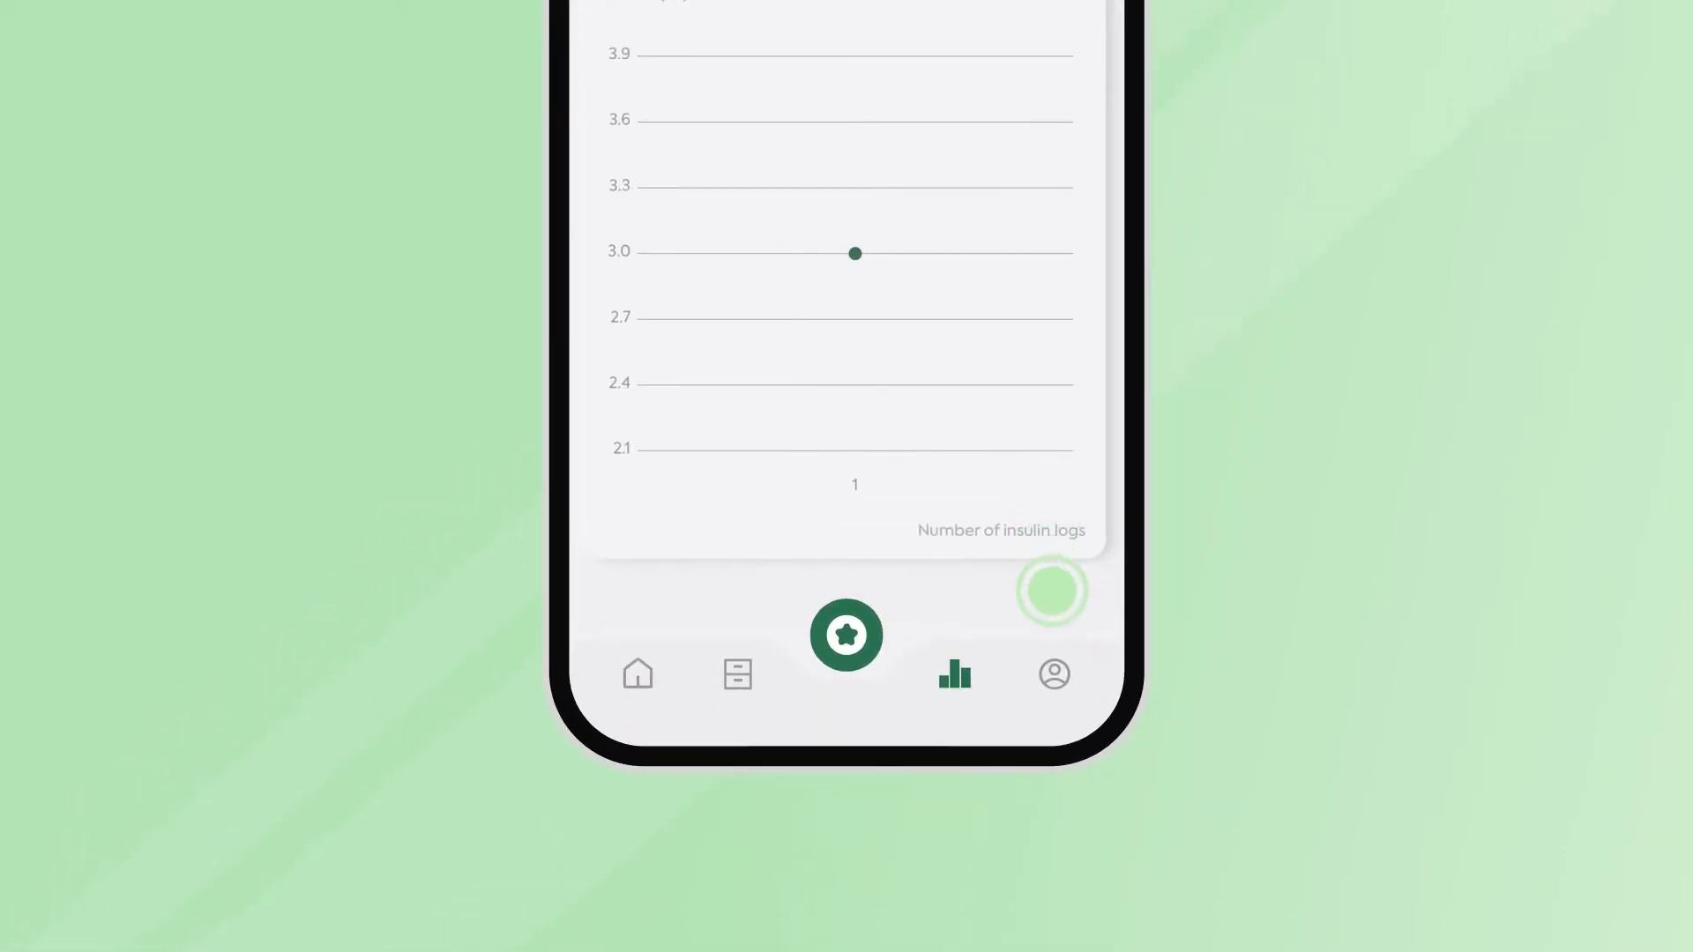
{"action": "left_click", "coordinate": [1053, 674]}
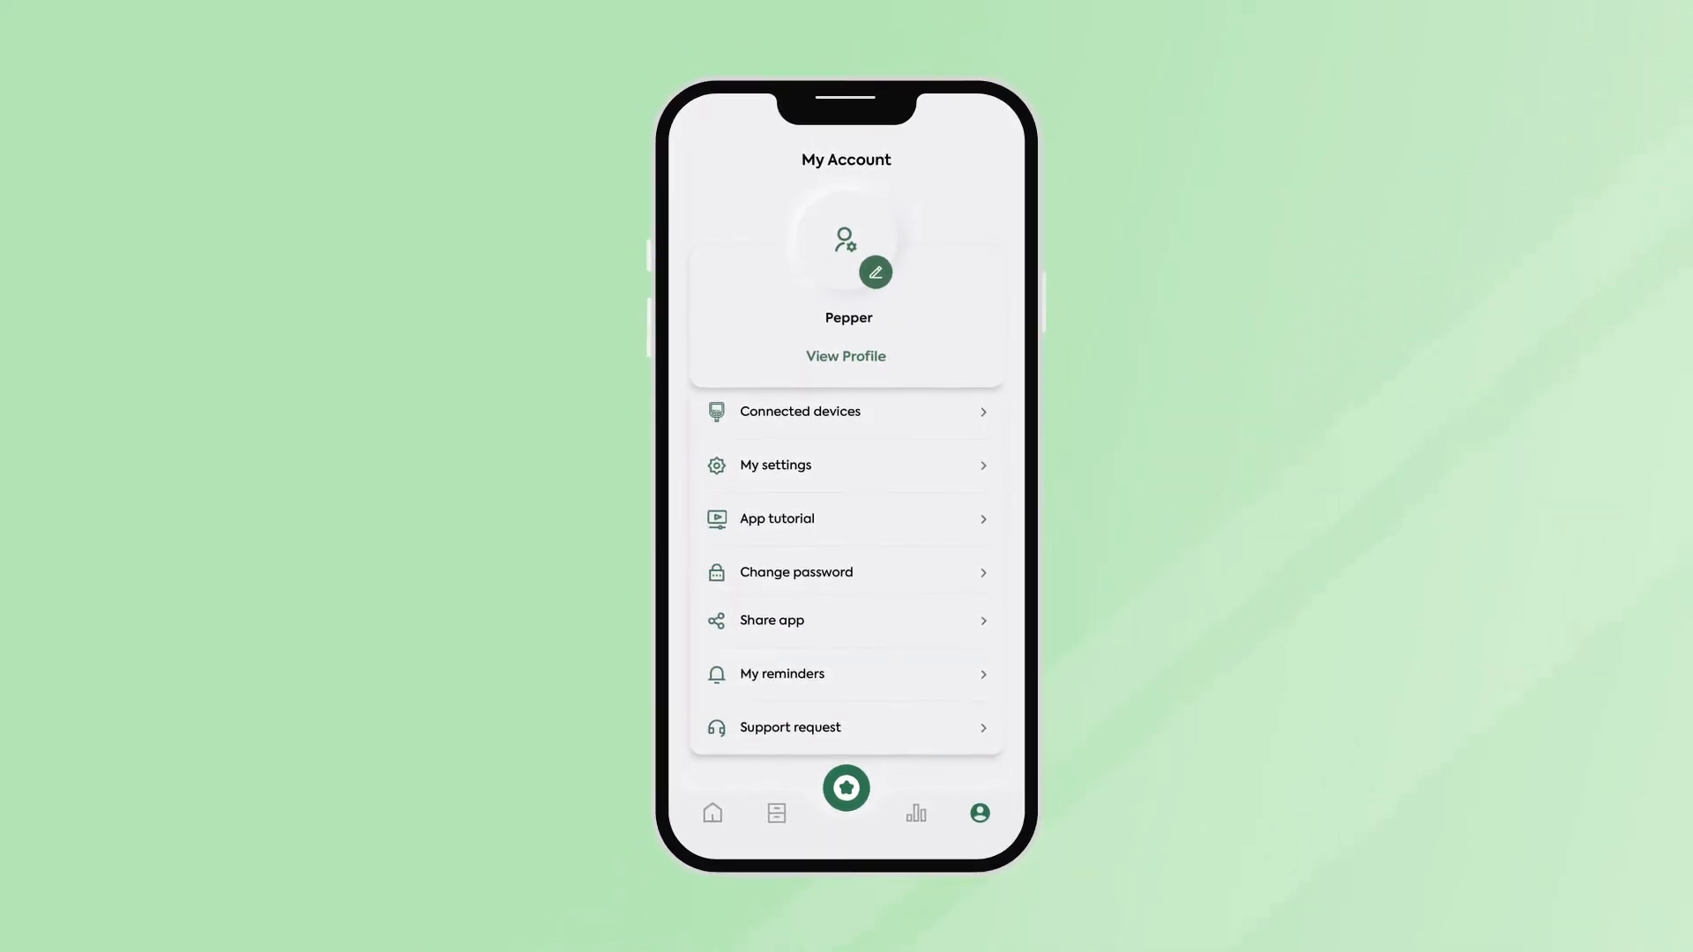
{"action": "left_click", "coordinate": [712, 813]}
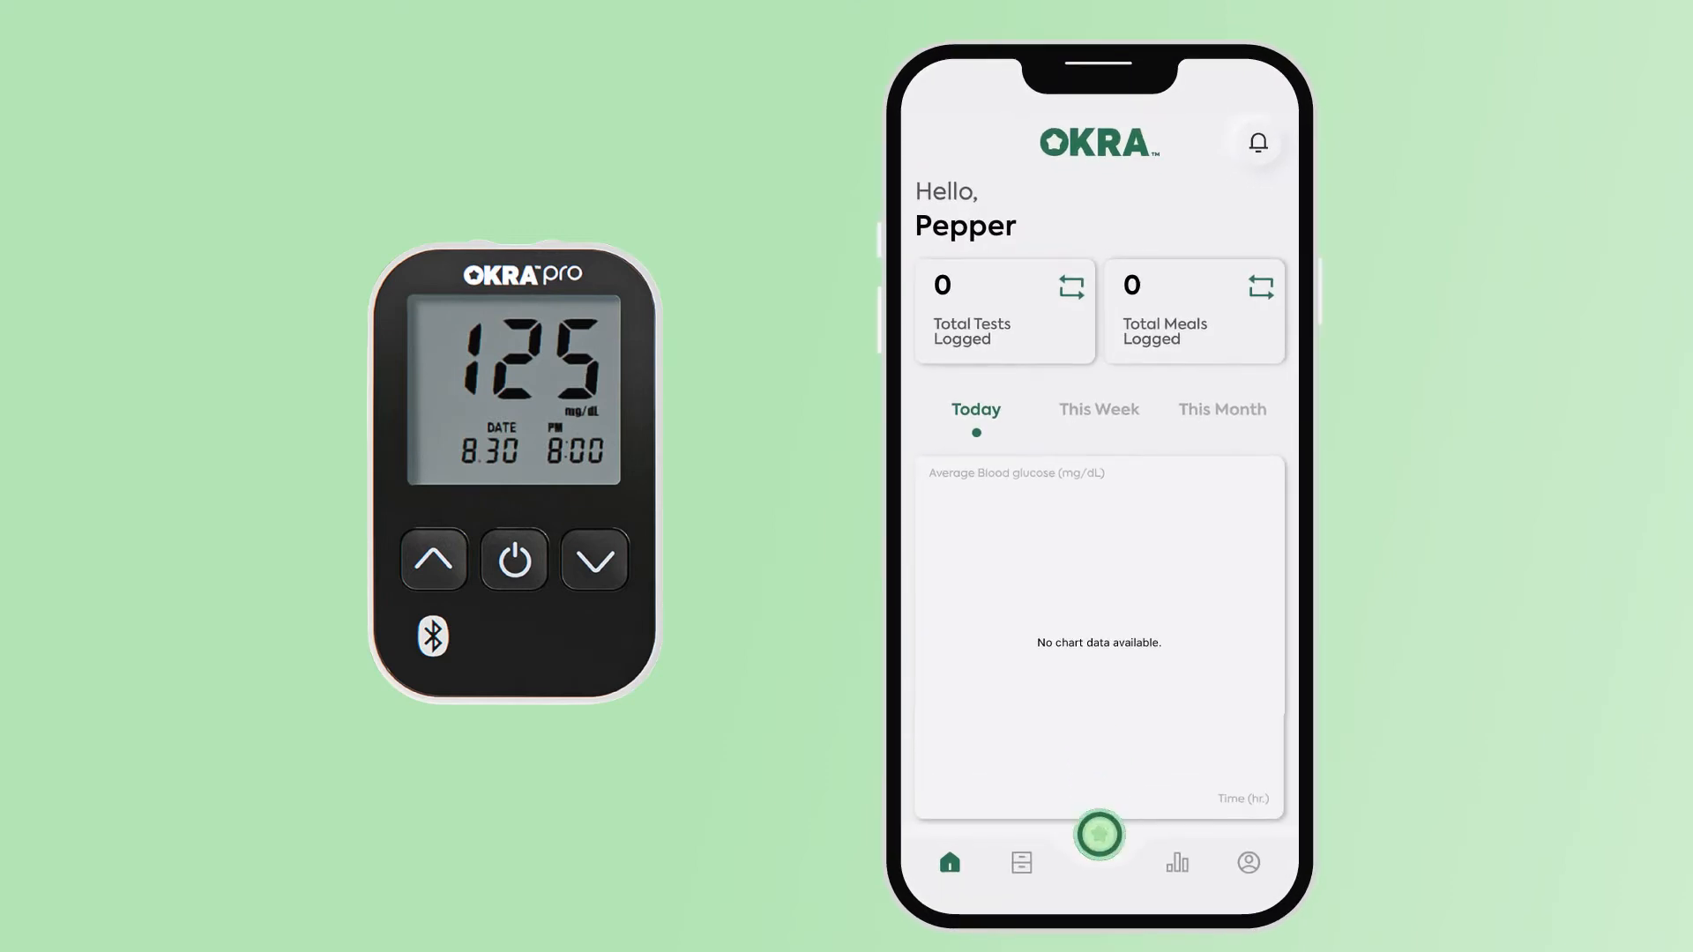
Start a new blood test connected to the OKRA Pro meter
{"action": "left_click", "coordinate": [1096, 832]}
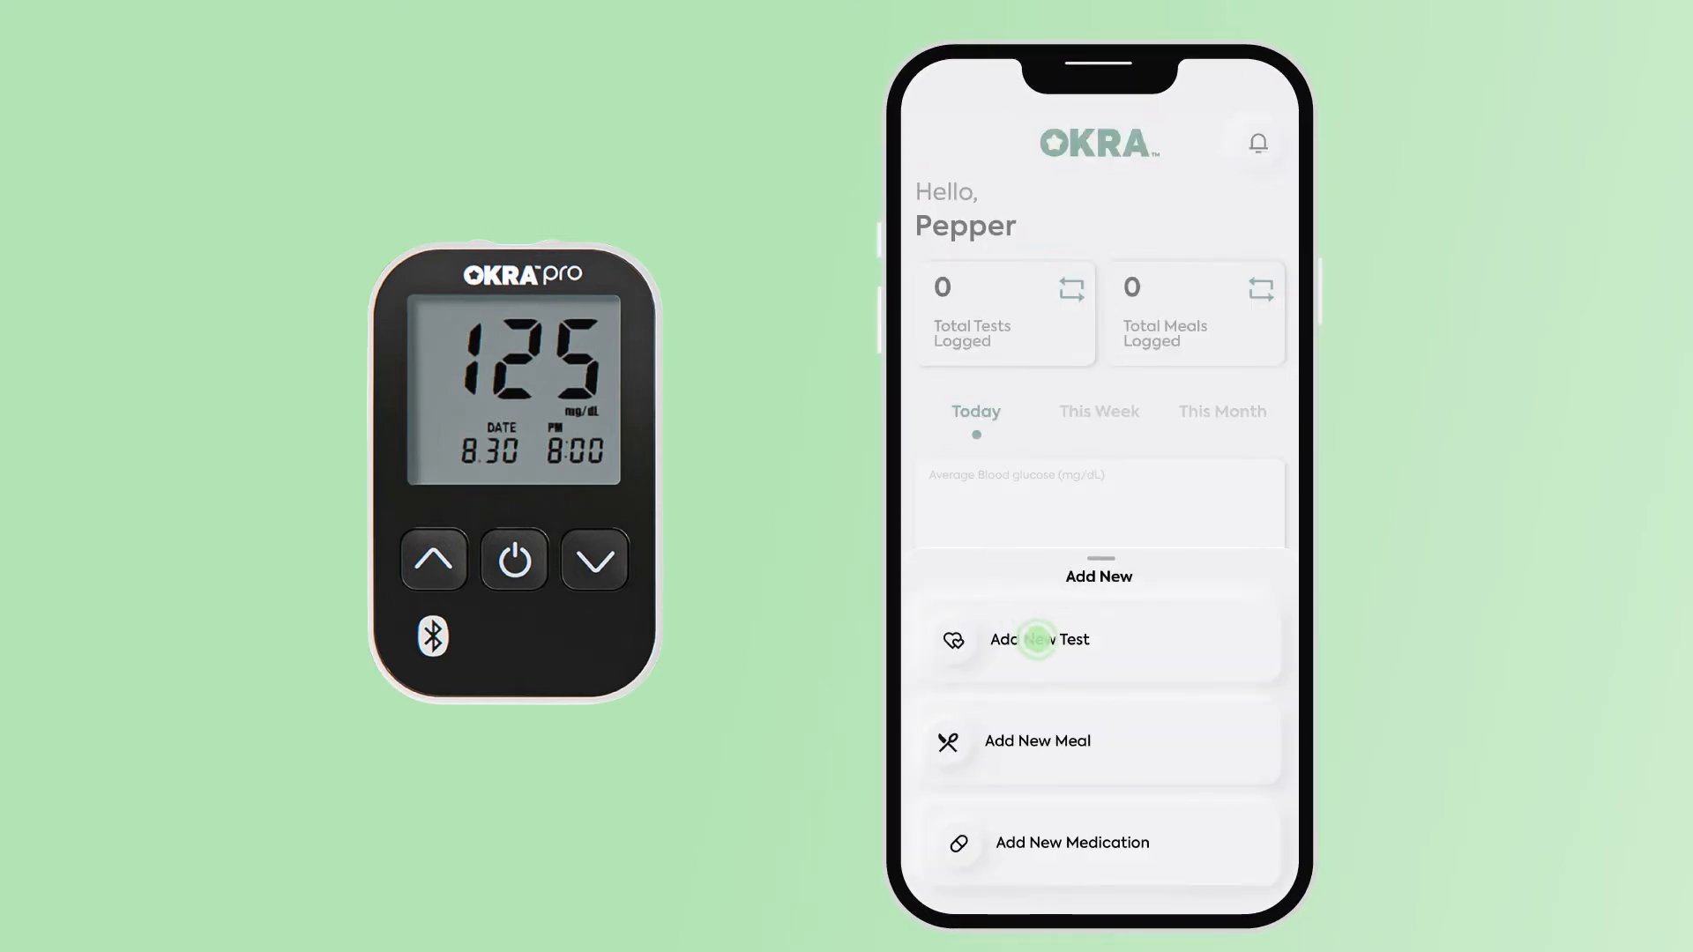
{"action": "left_click", "coordinate": [1038, 638]}
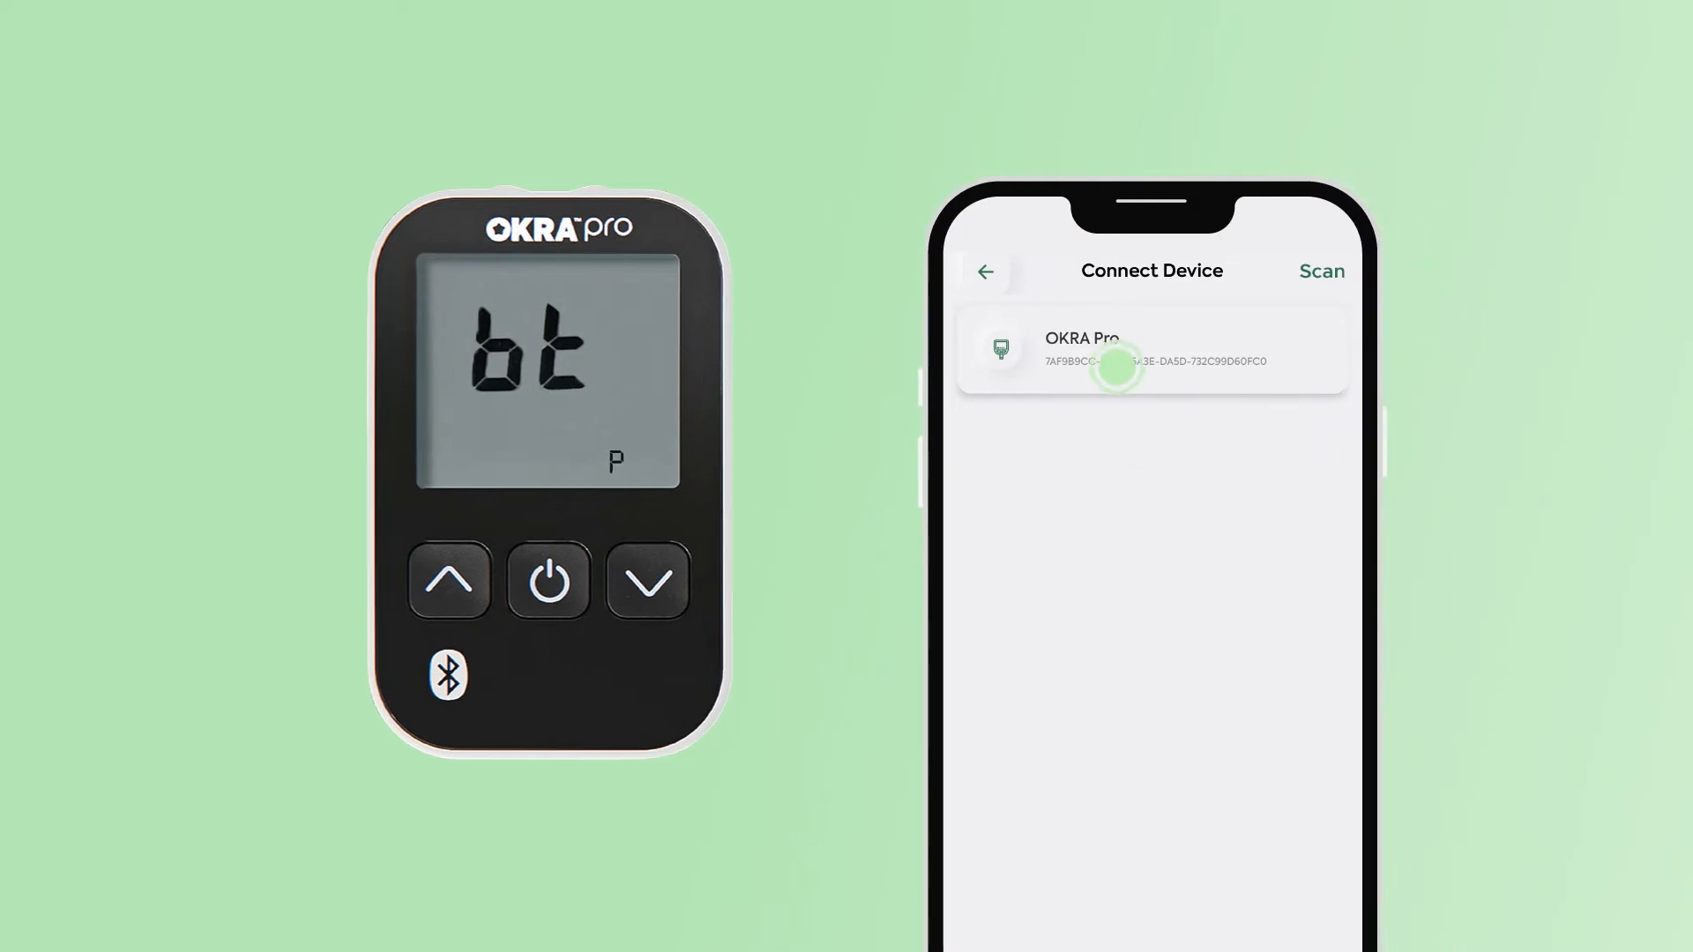
{"action": "left_click", "coordinate": [1150, 347]}
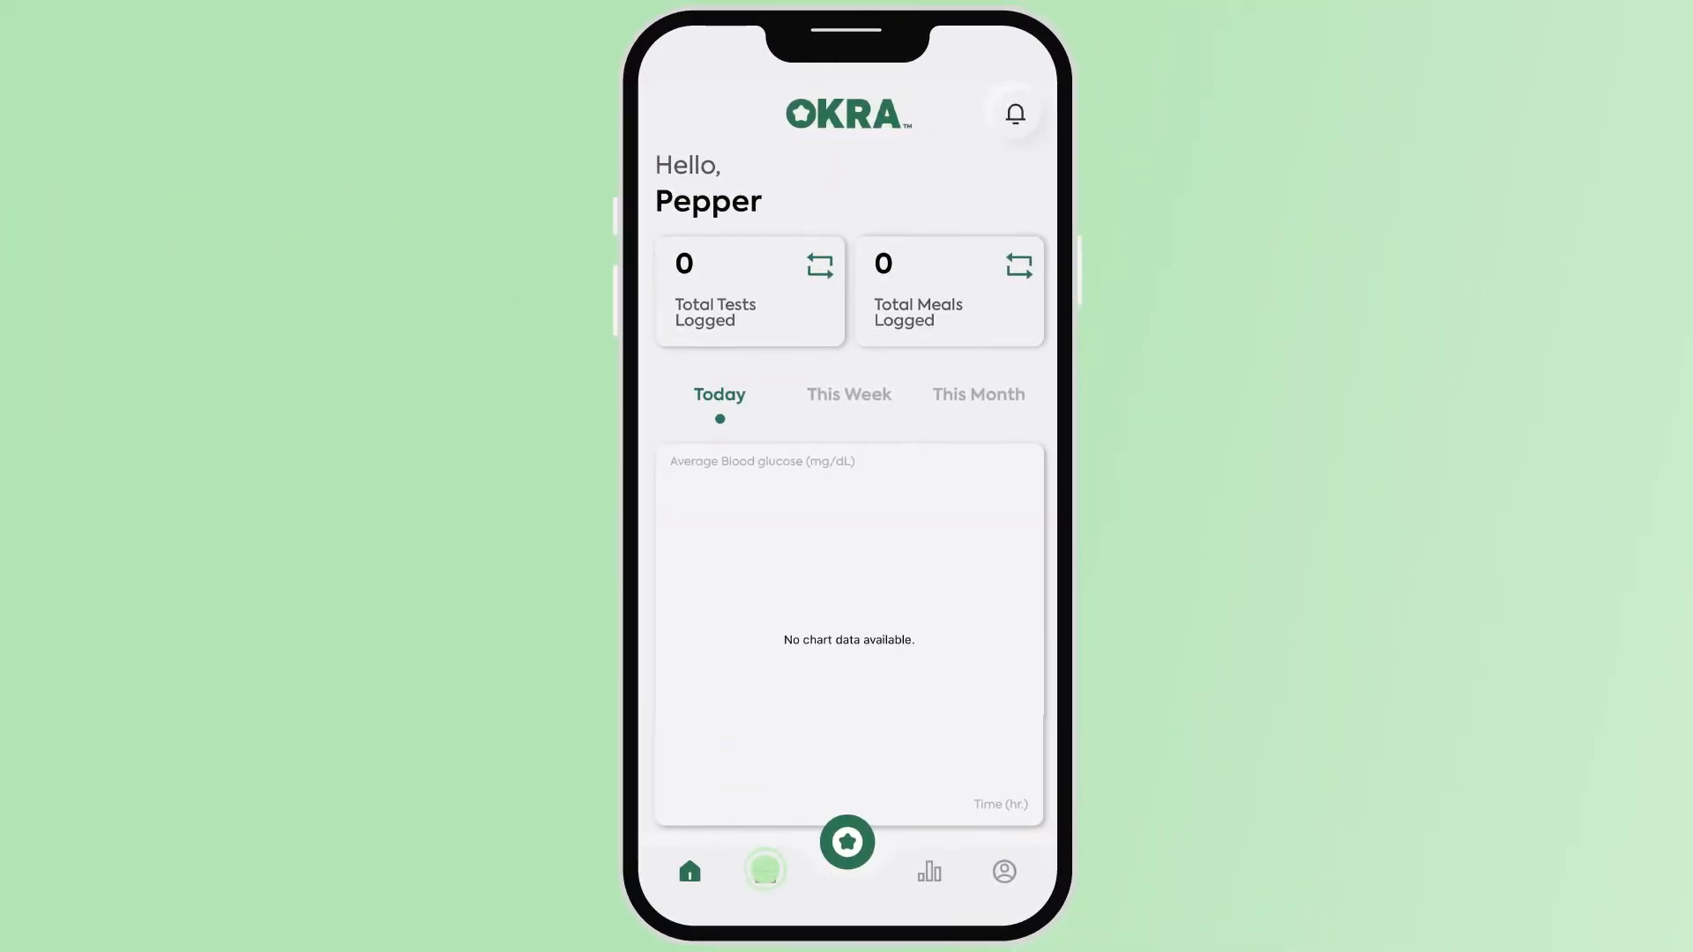
Scroll through the logged blood glucose tests in the logbook
{"action": "left_click", "coordinate": [764, 871]}
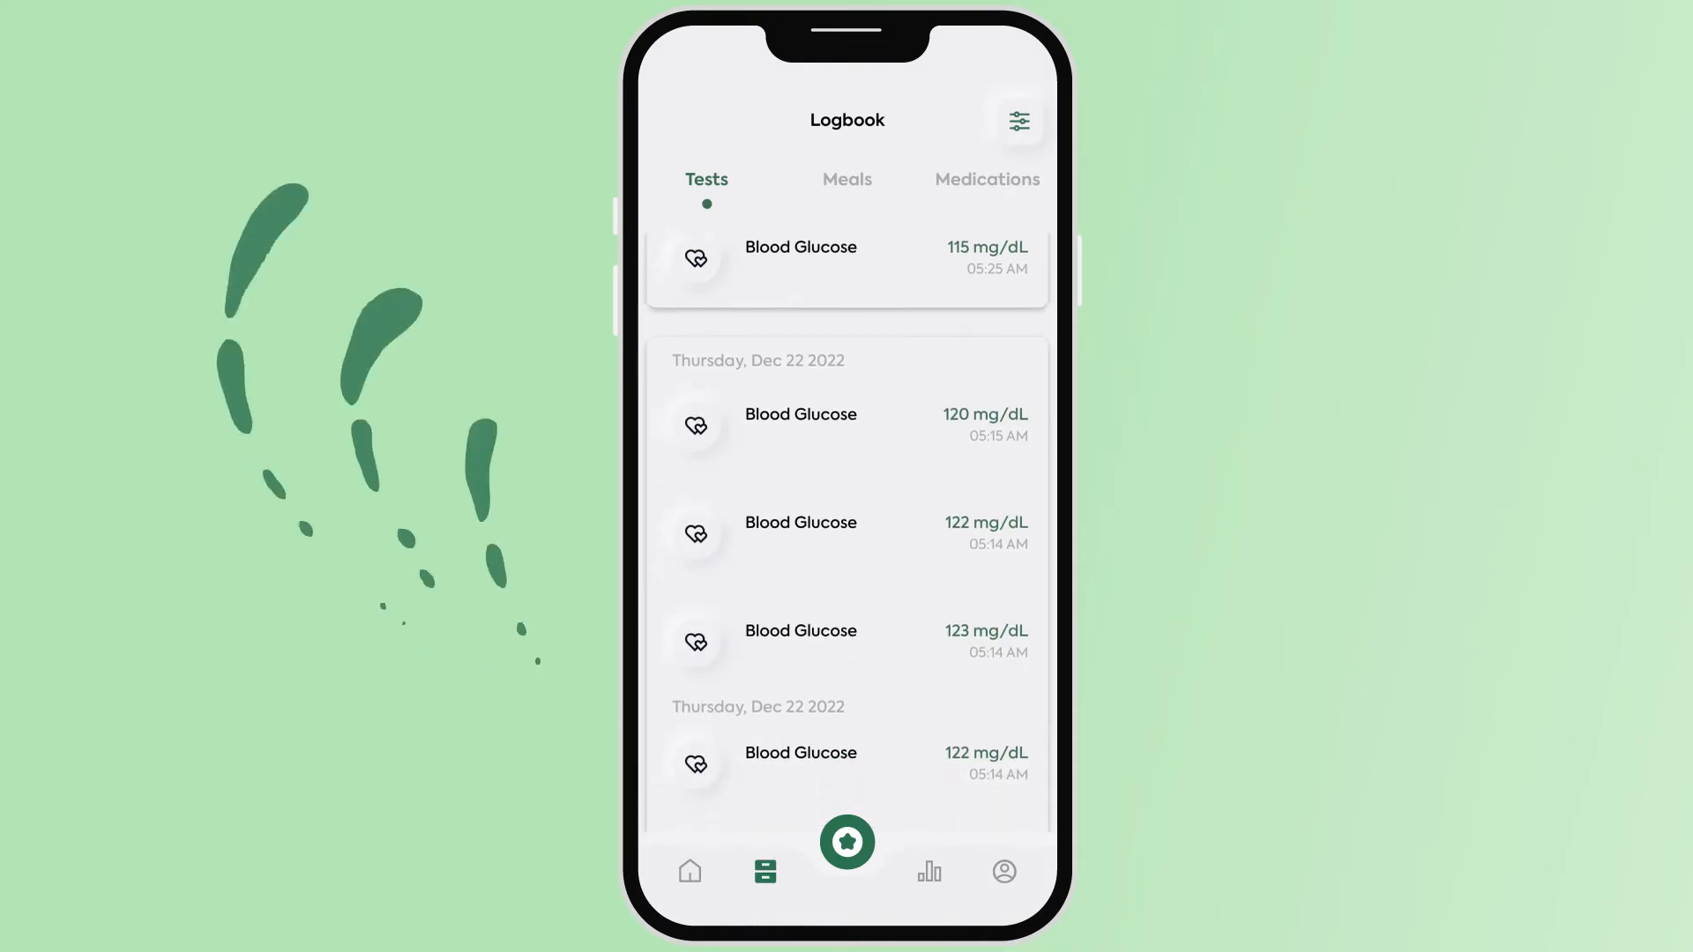
{"action": "scroll", "scroll_direction": "down", "scroll_amount": 3}
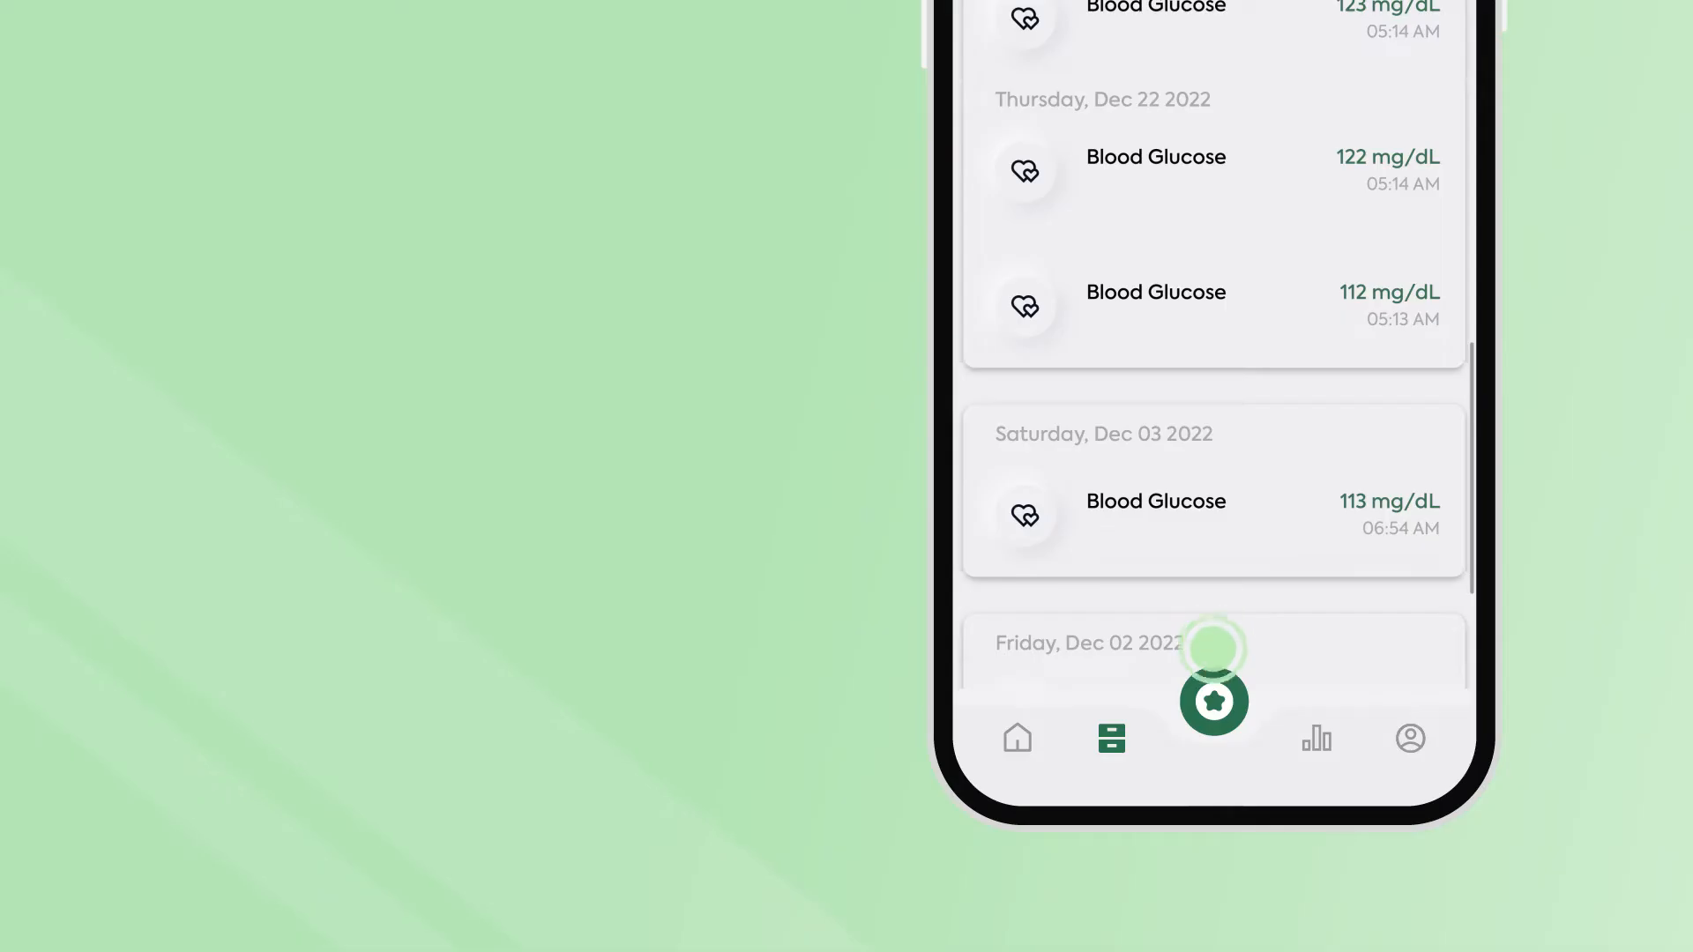
Start a new meal and upload a photo of cherries
{"action": "left_click", "coordinate": [1212, 698]}
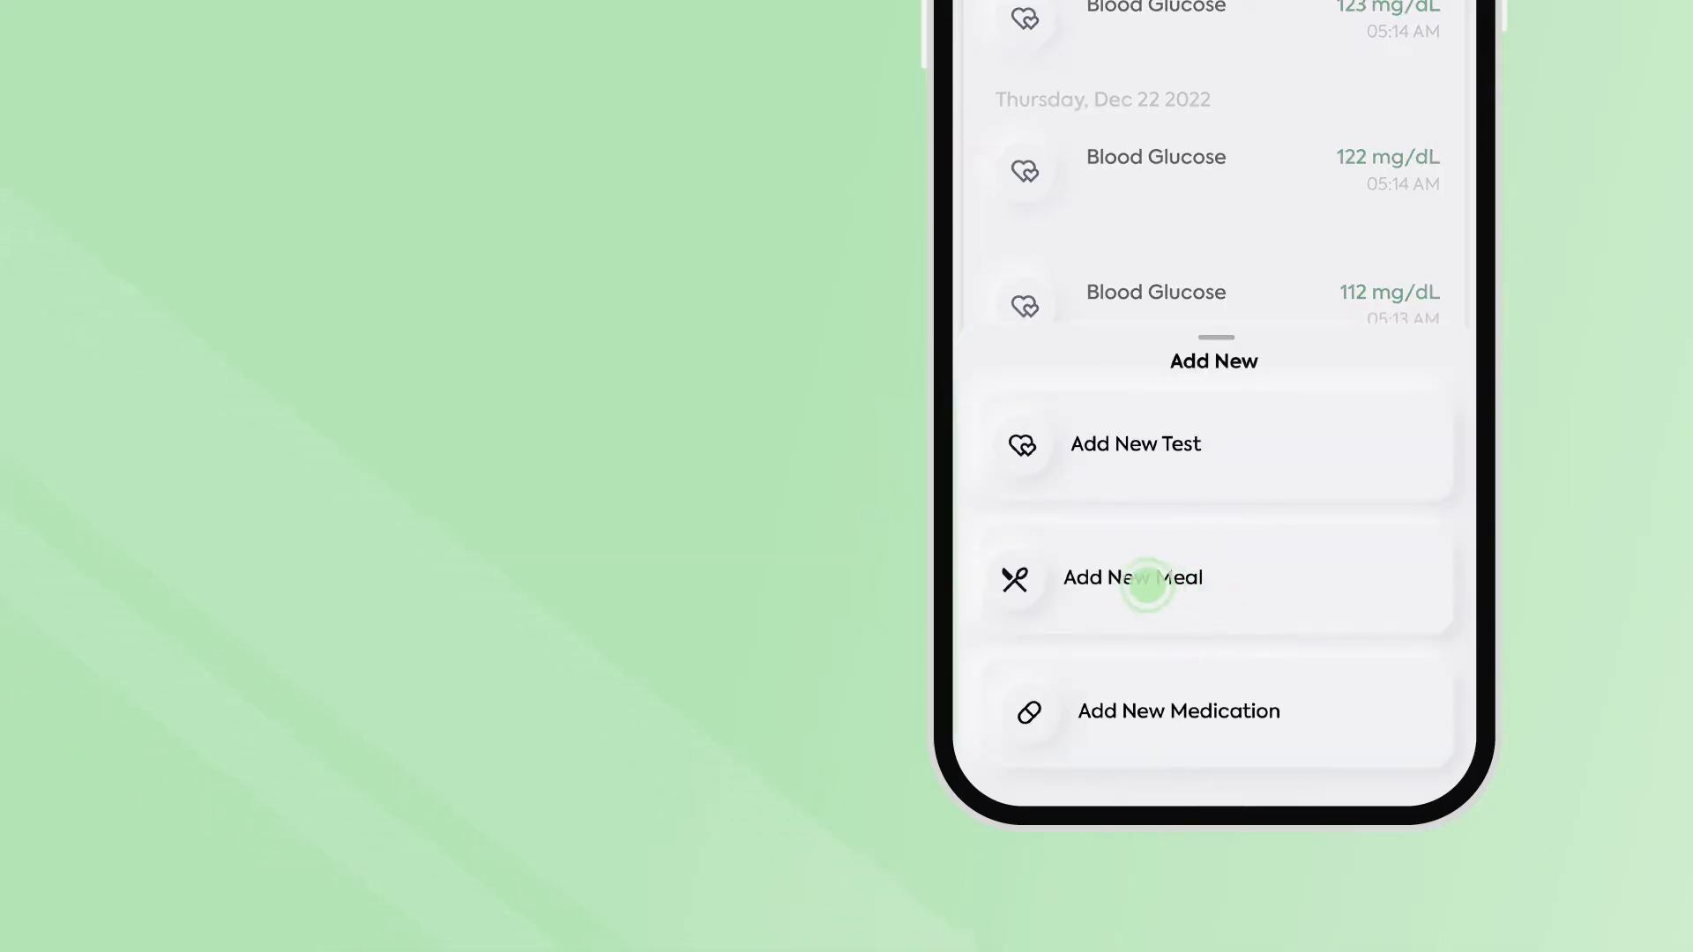
{"action": "left_click", "coordinate": [1131, 577]}
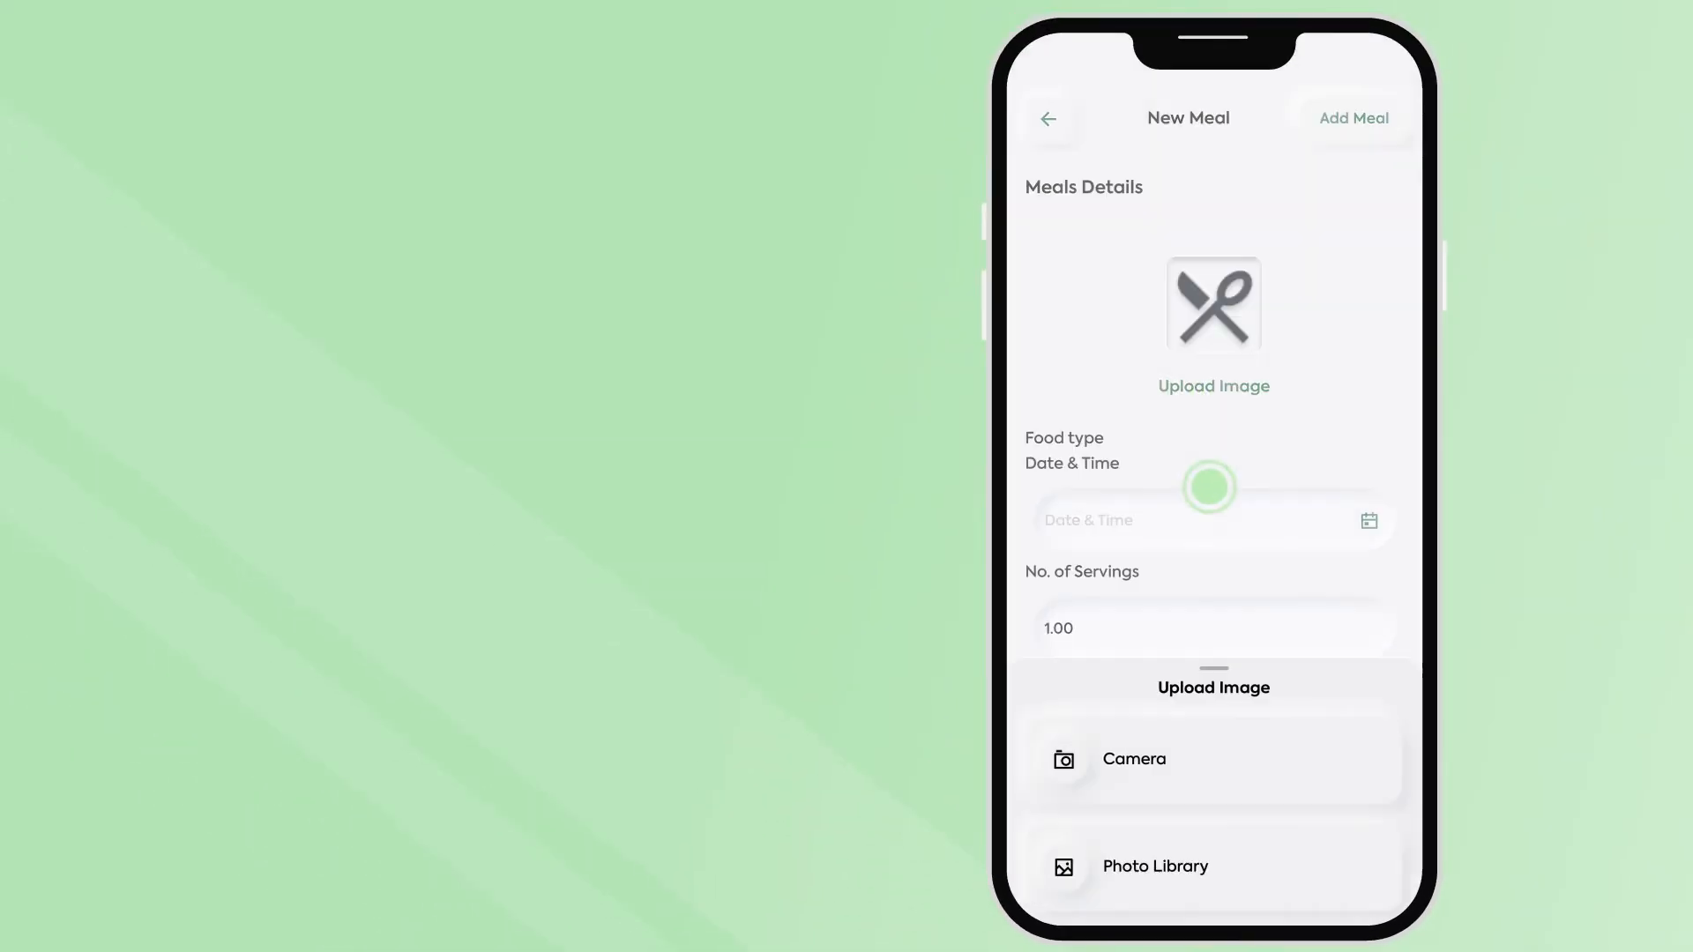
{"action": "left_click", "coordinate": [1154, 866]}
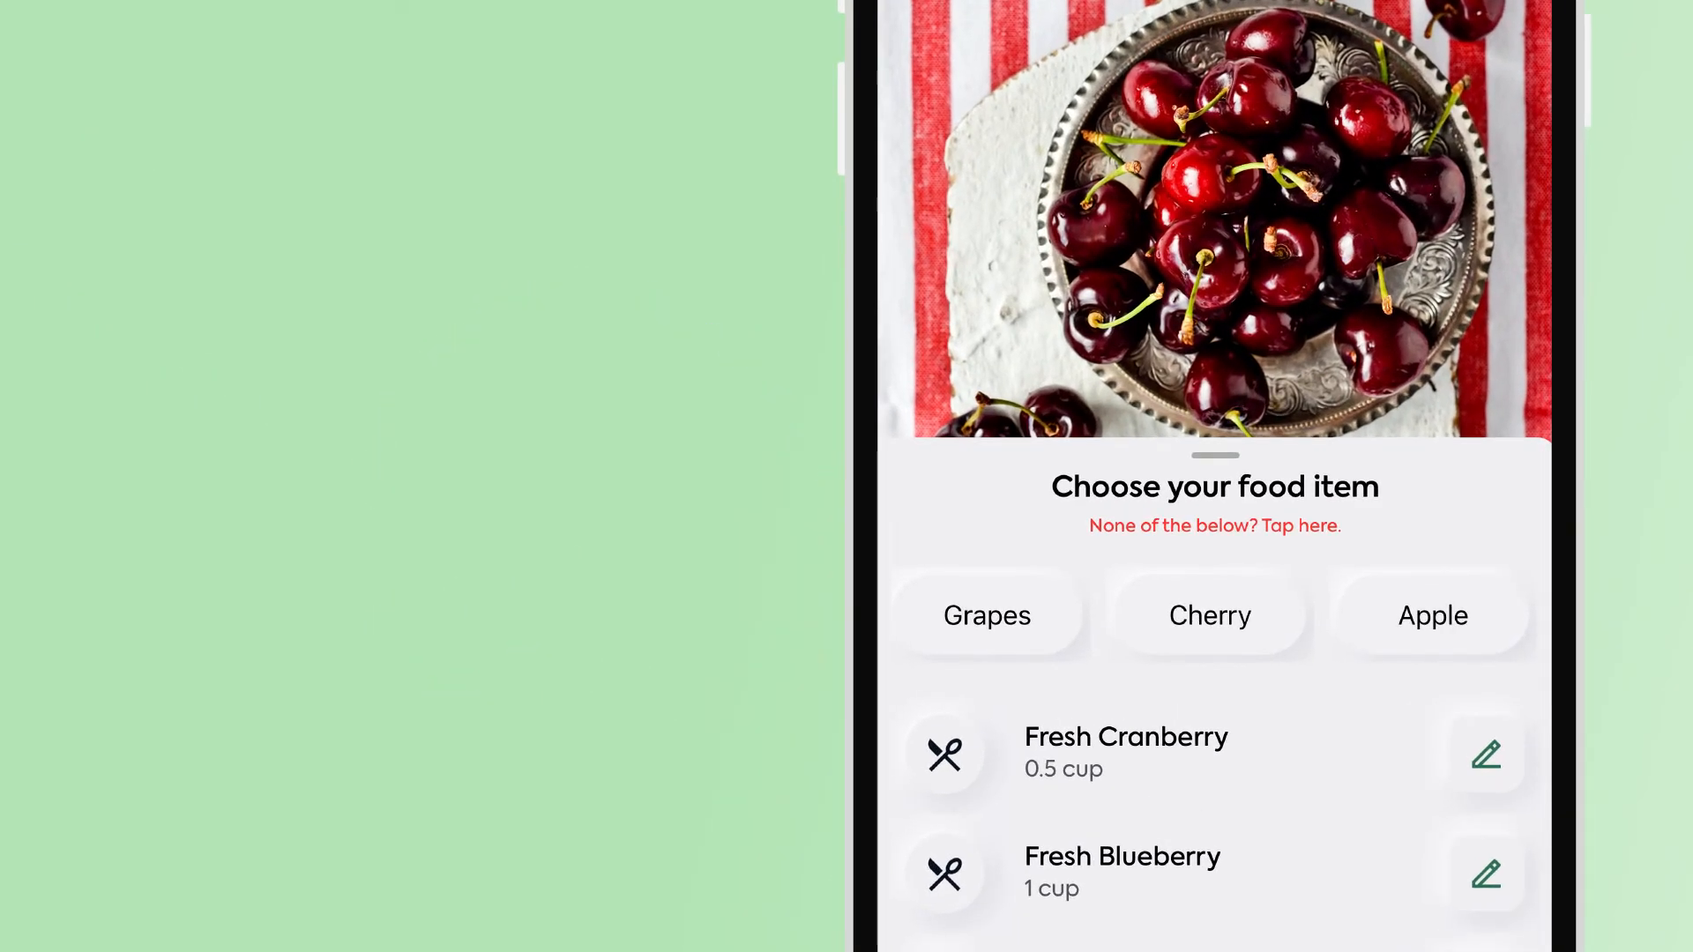
Choose Fresh Cherry at 100 g, confirm it, and add the meal
{"action": "left_click", "coordinate": [1209, 615]}
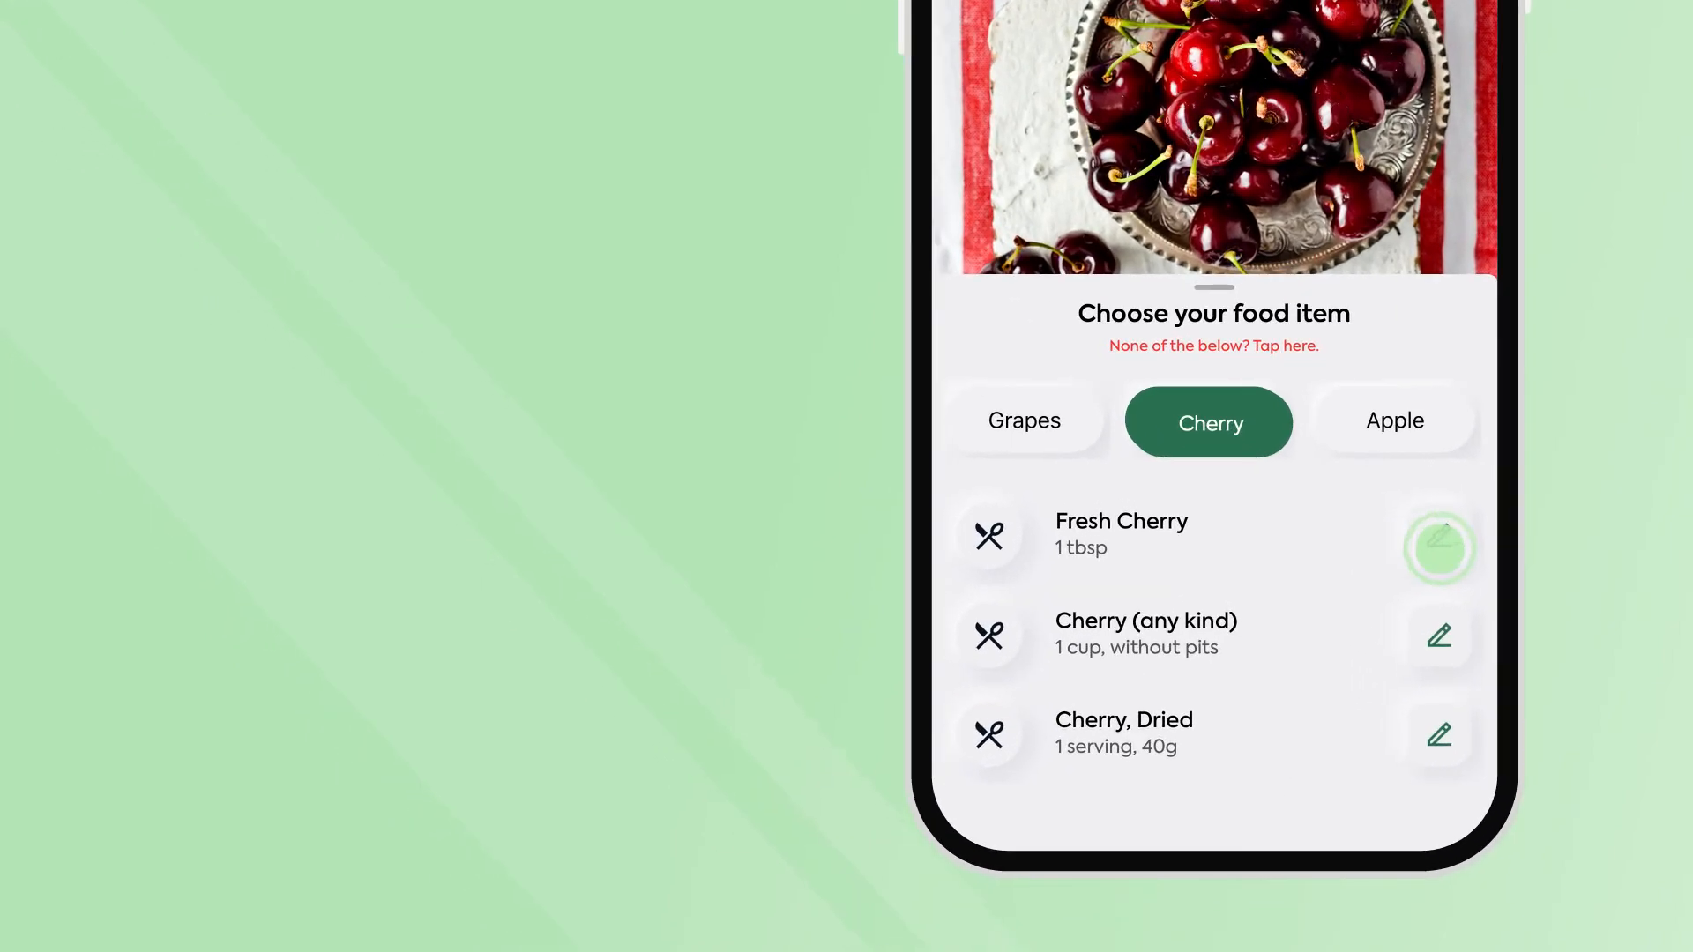
{"action": "left_click", "coordinate": [1437, 548]}
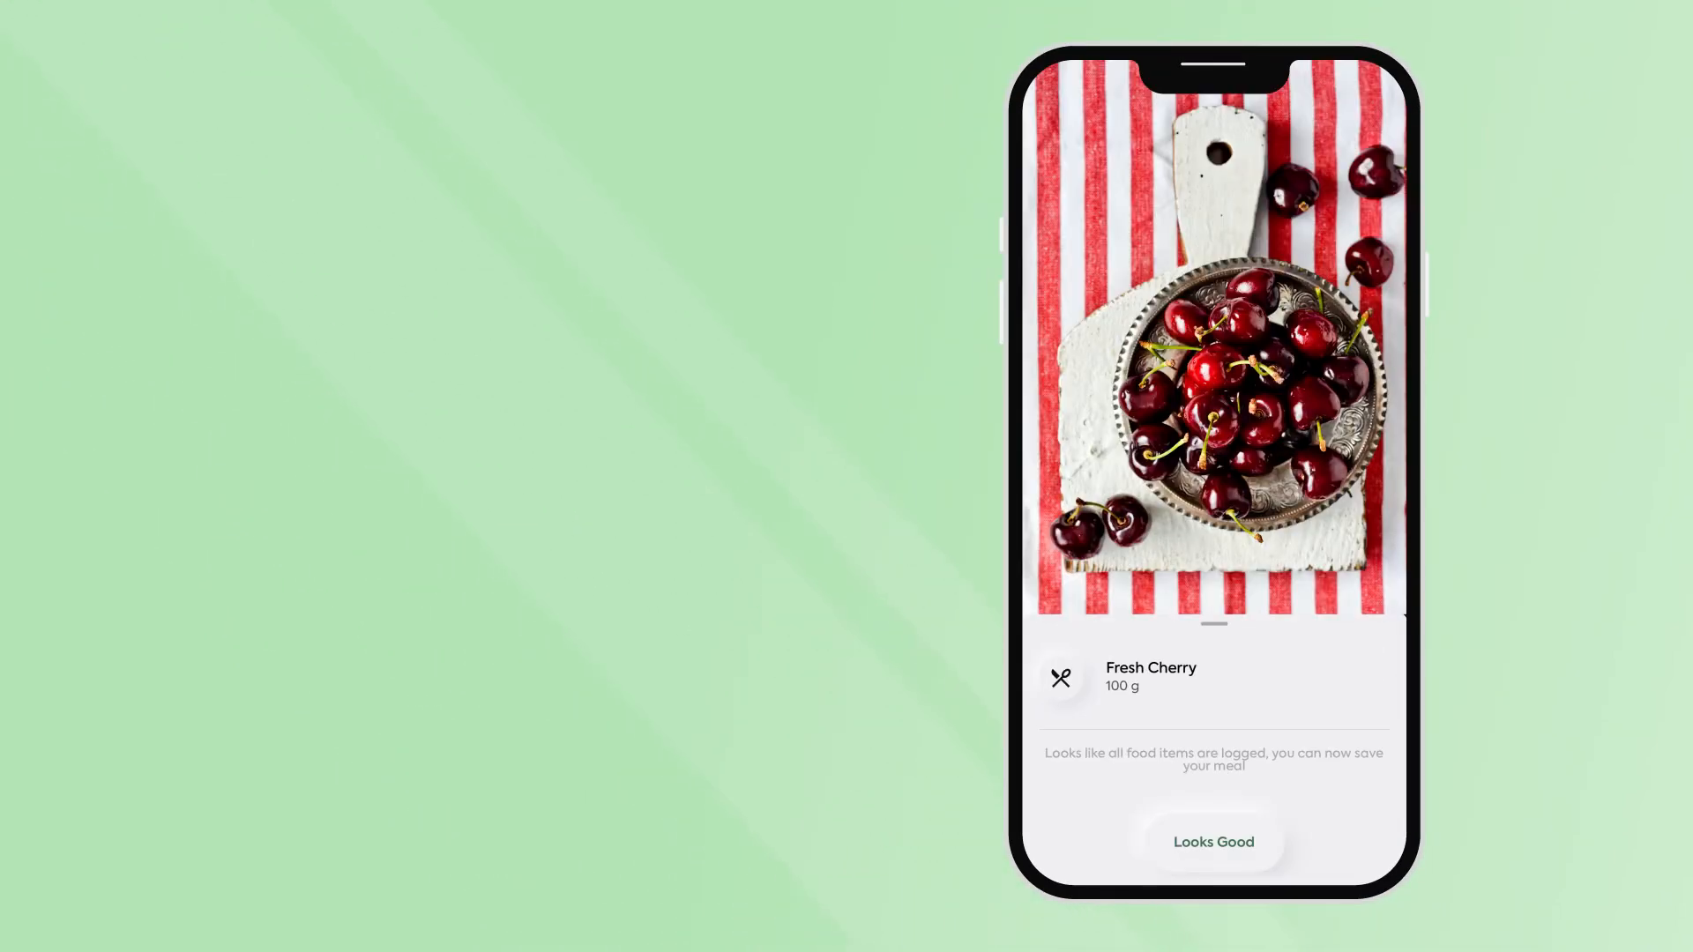
{"action": "left_click", "coordinate": [1213, 841]}
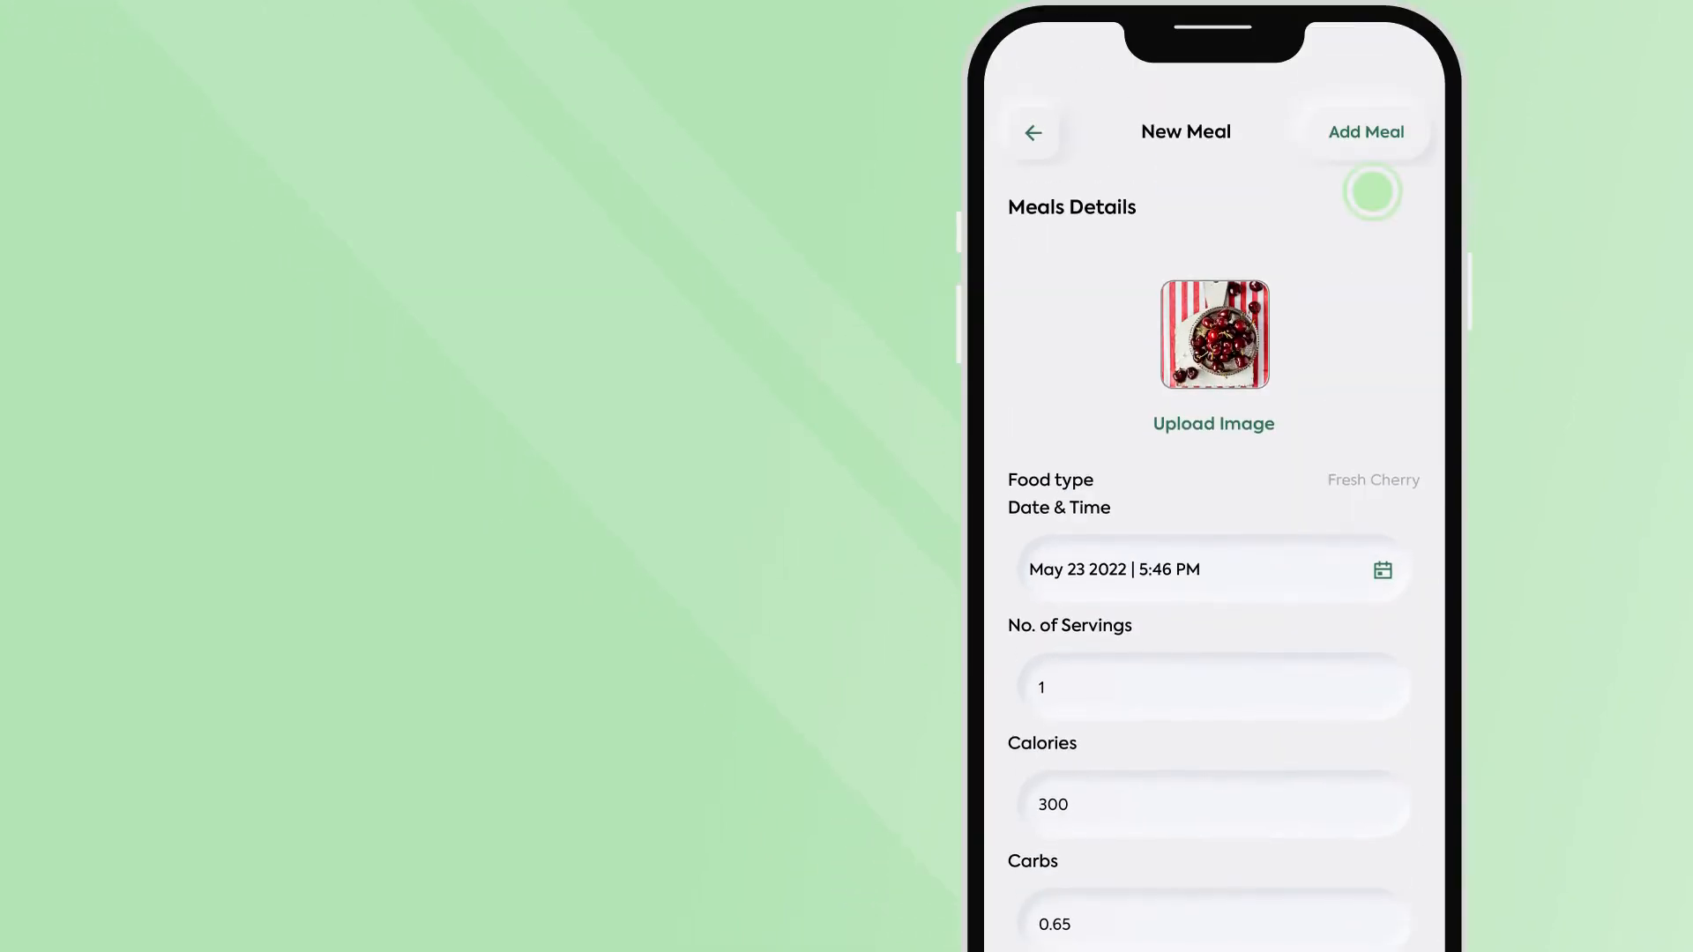
{"action": "left_click", "coordinate": [1364, 131]}
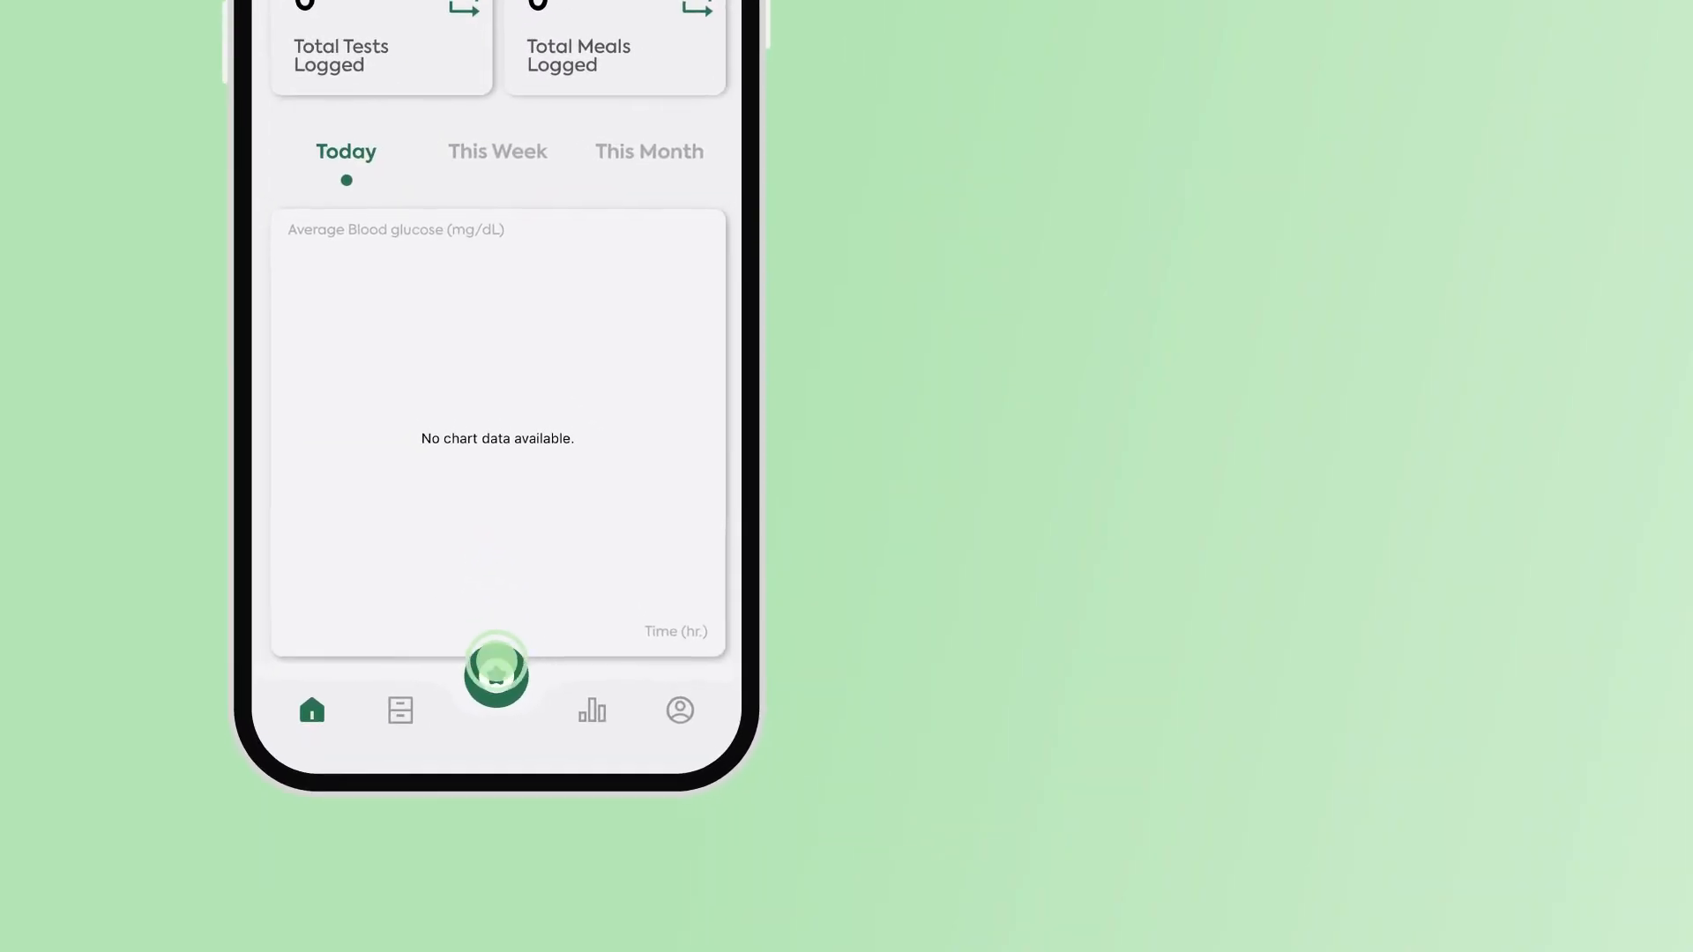
Add a new insulin medication with a 3 ml dose
{"action": "left_click", "coordinate": [495, 669]}
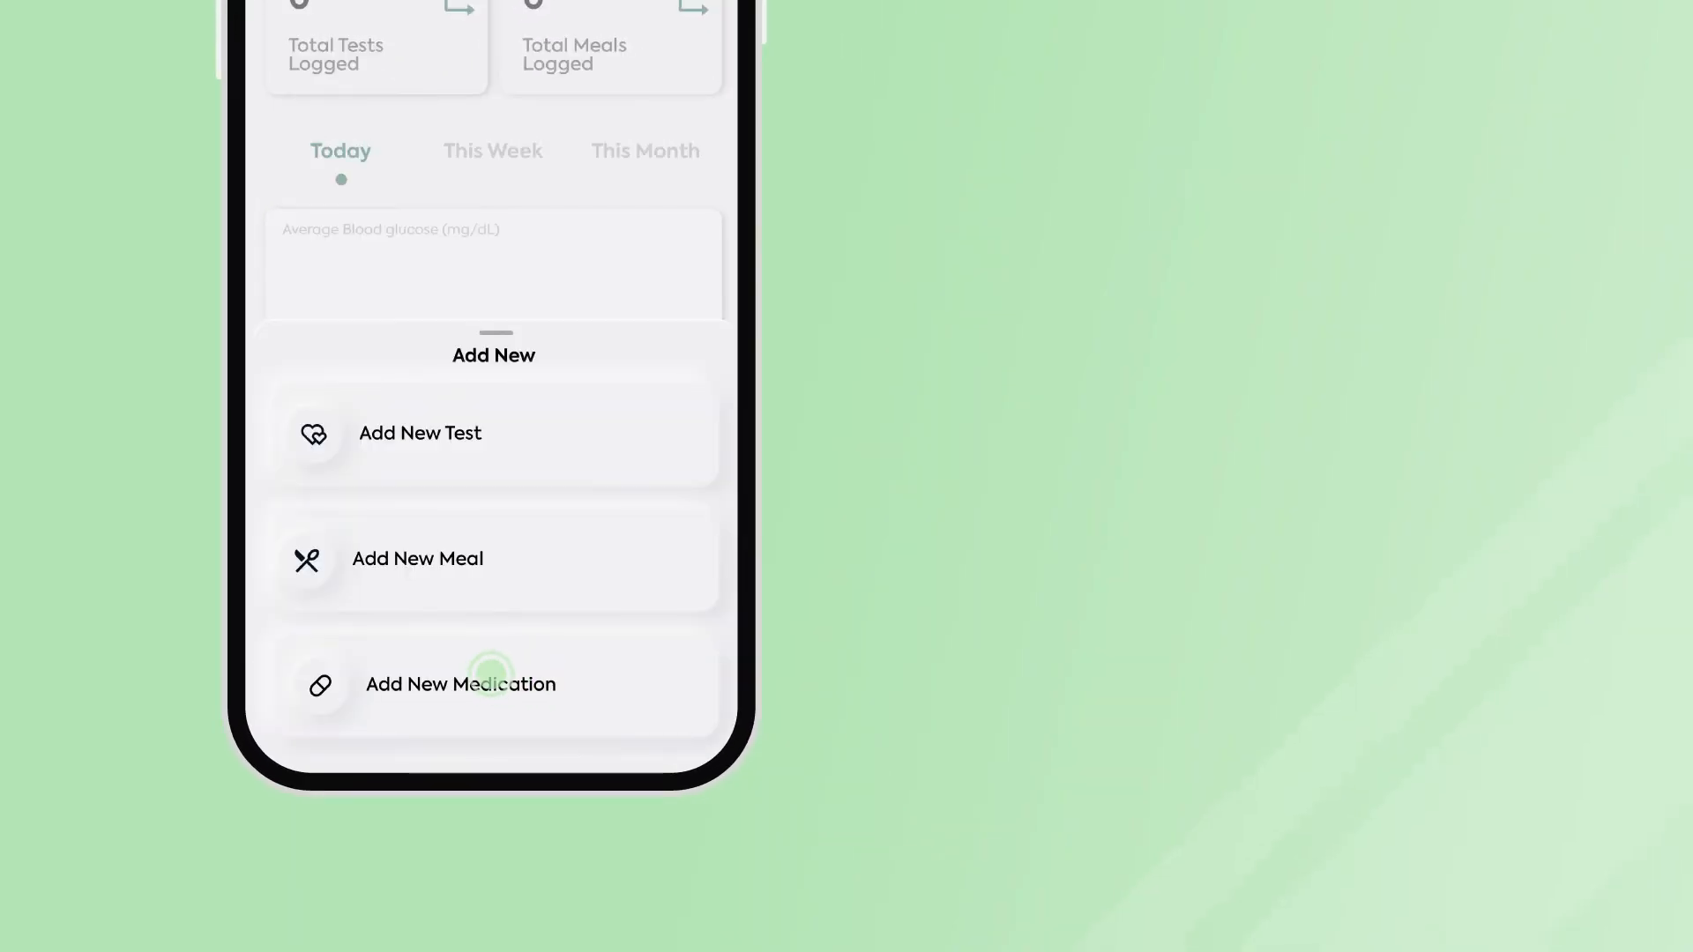
{"action": "left_click", "coordinate": [458, 683]}
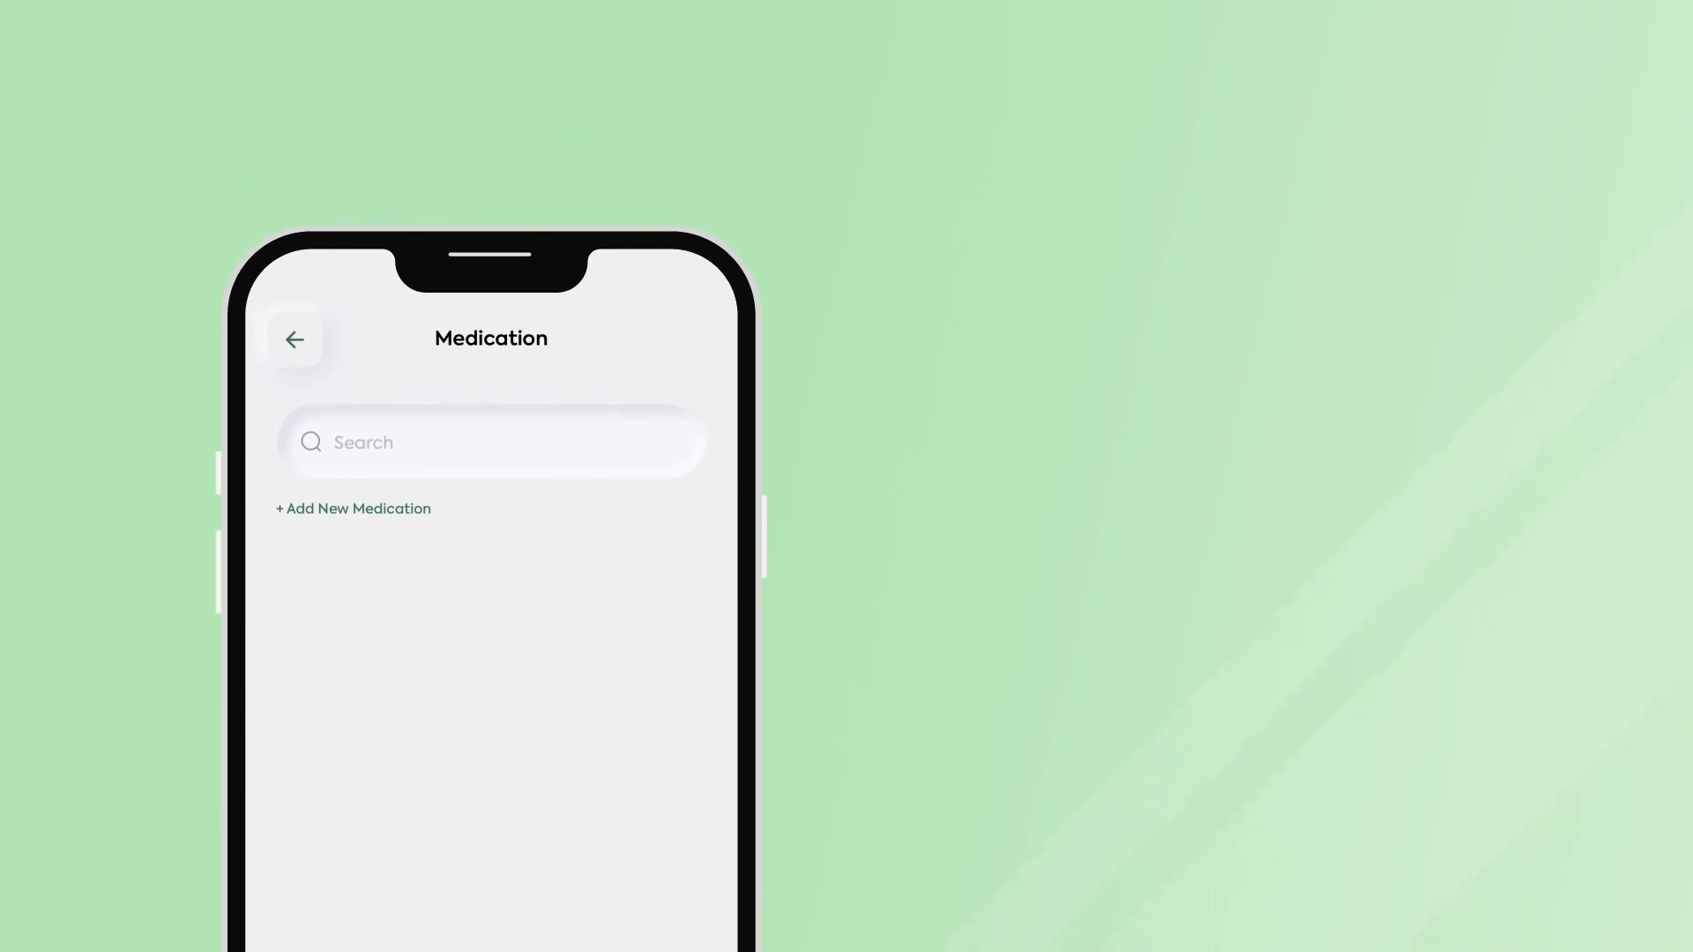
{"action": "left_click", "coordinate": [352, 508]}
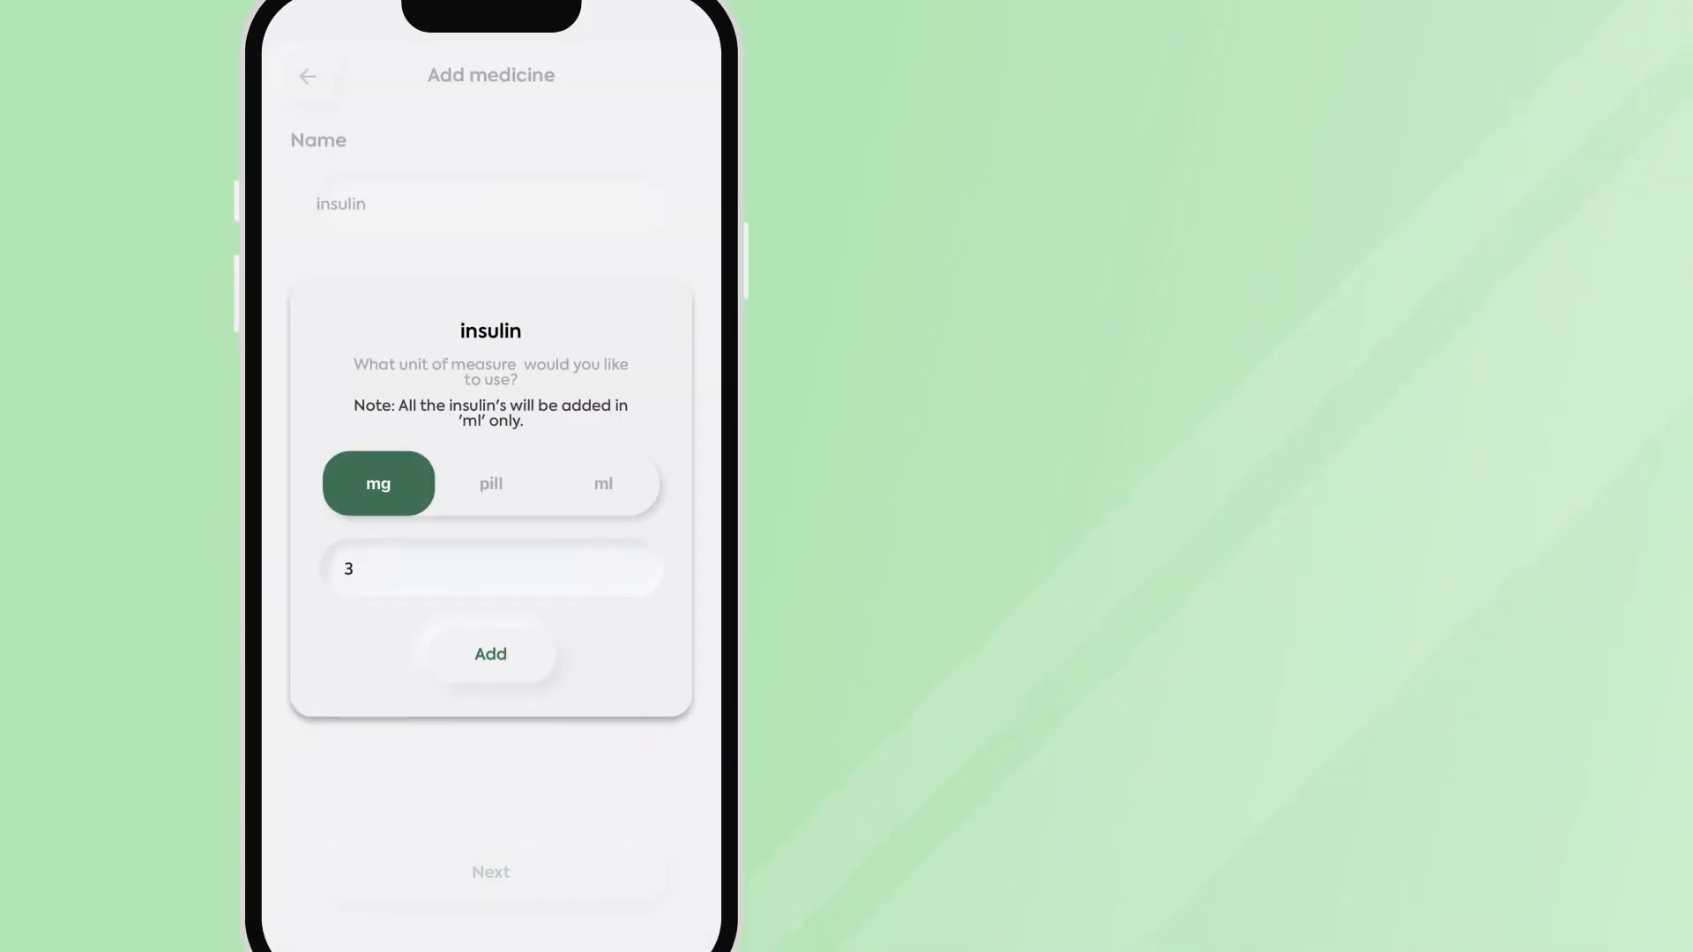
{"action": "left_click", "coordinate": [603, 483]}
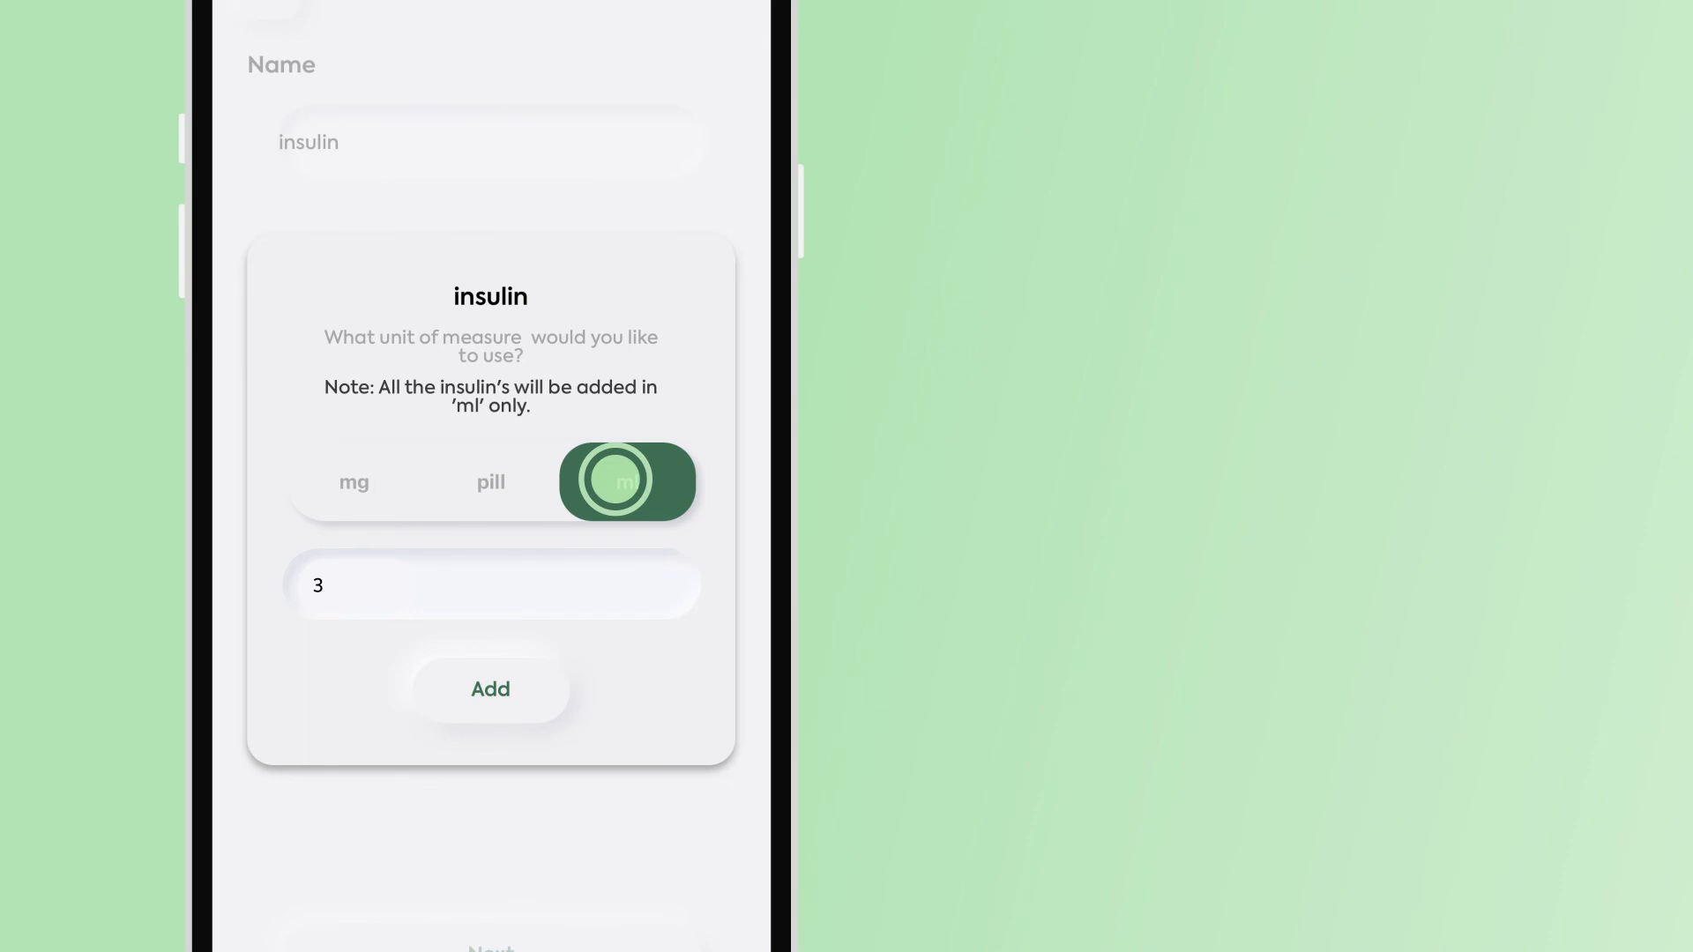
{"action": "left_click", "coordinate": [489, 688]}
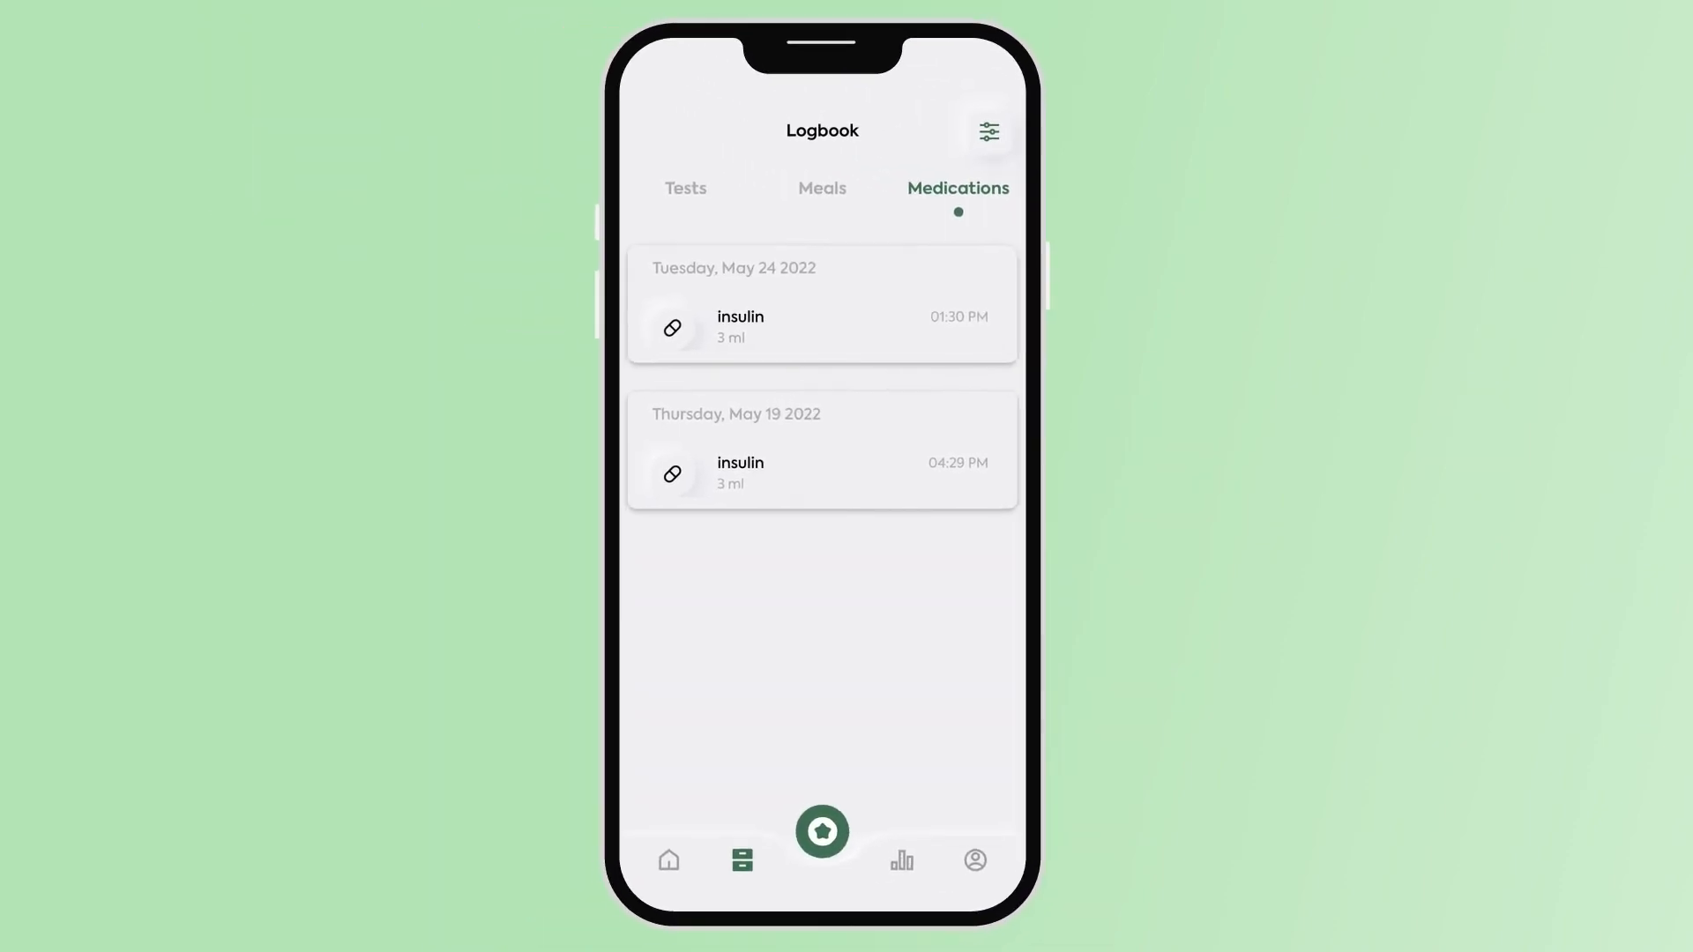